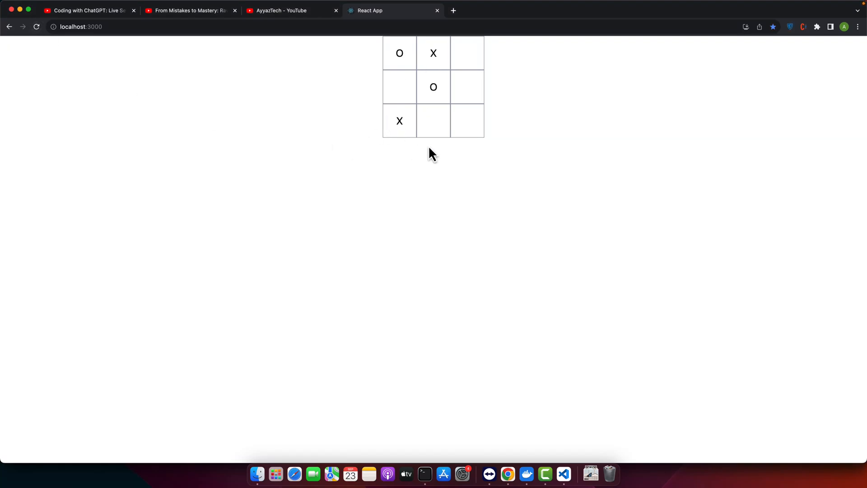
Play tic-tac-toe to a draw, reload the page, then place X bottom-left and middle-right.
click(433, 121)
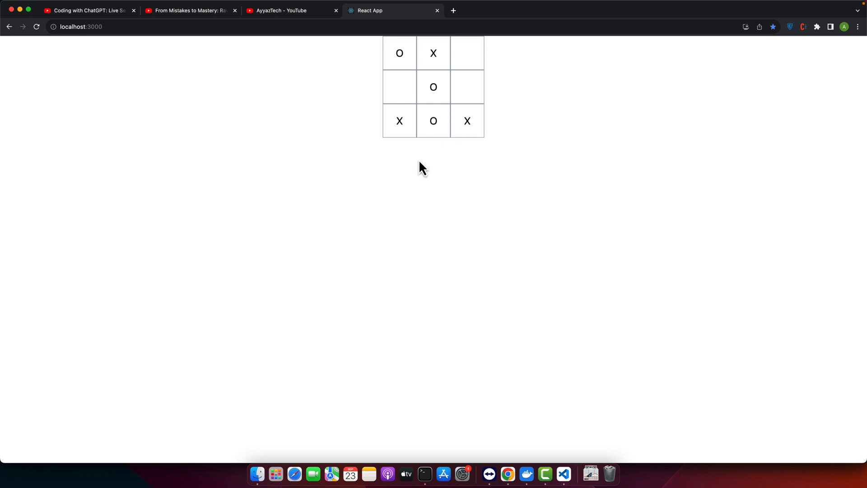
mouse_move(470, 90)
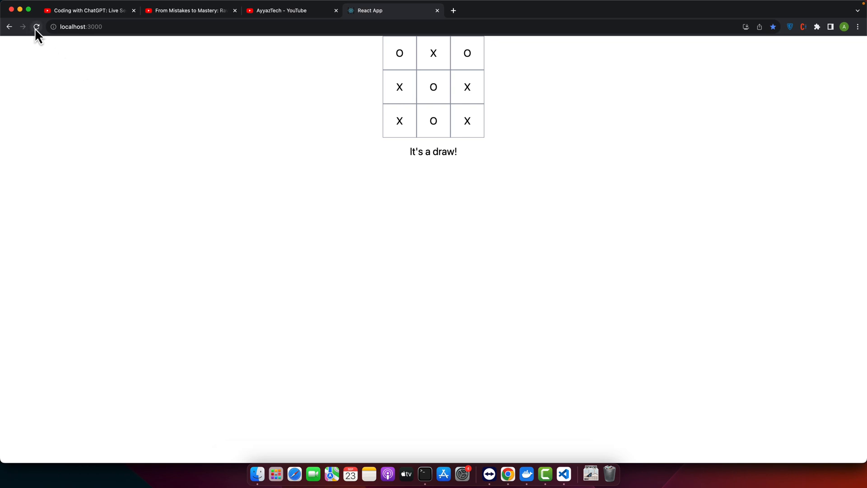
click(36, 26)
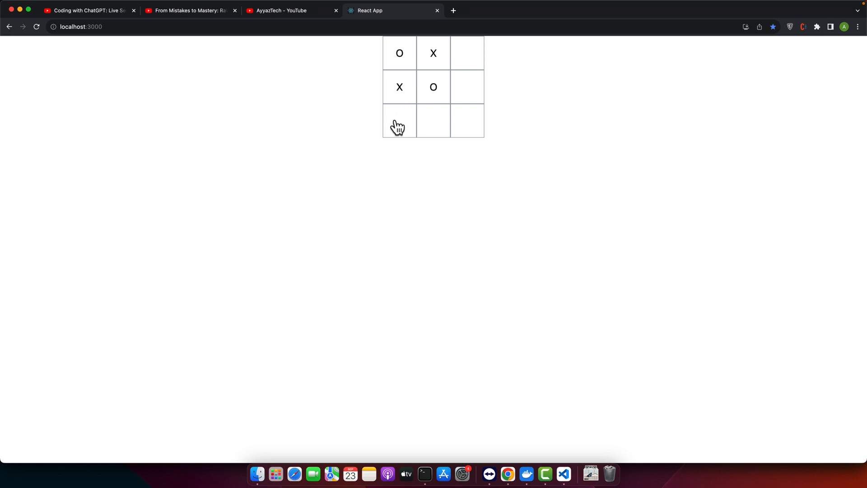
click(399, 120)
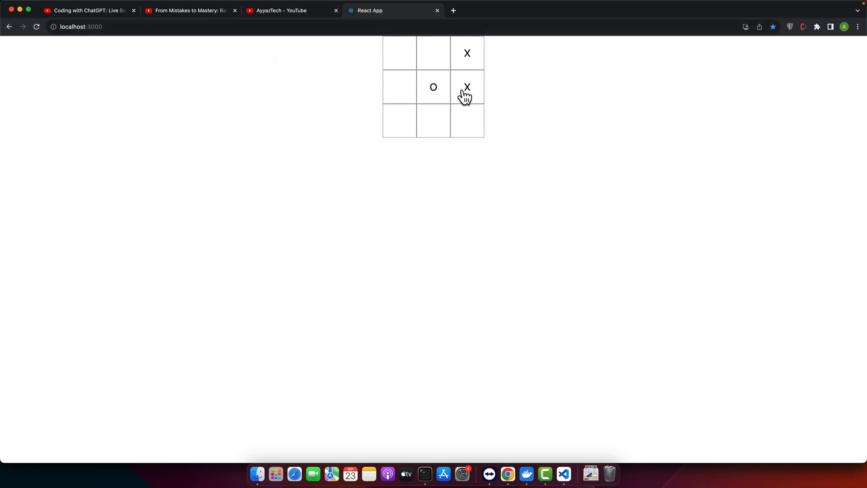
click(467, 121)
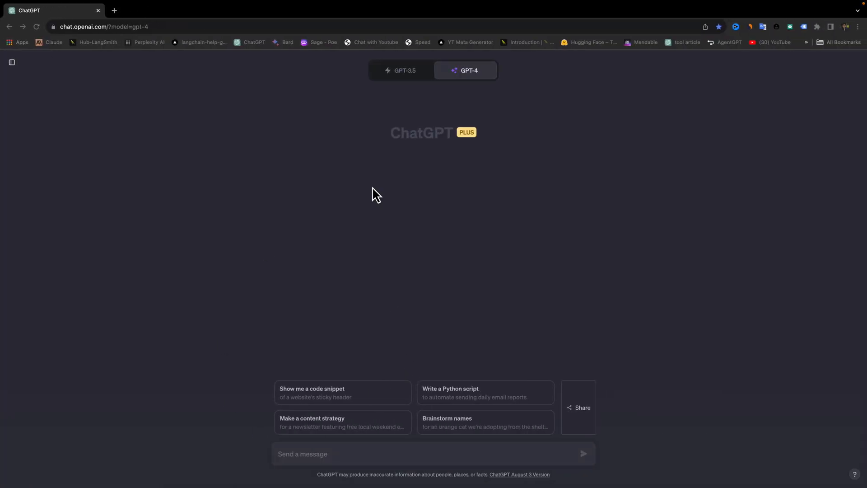
mouse_move(424, 234)
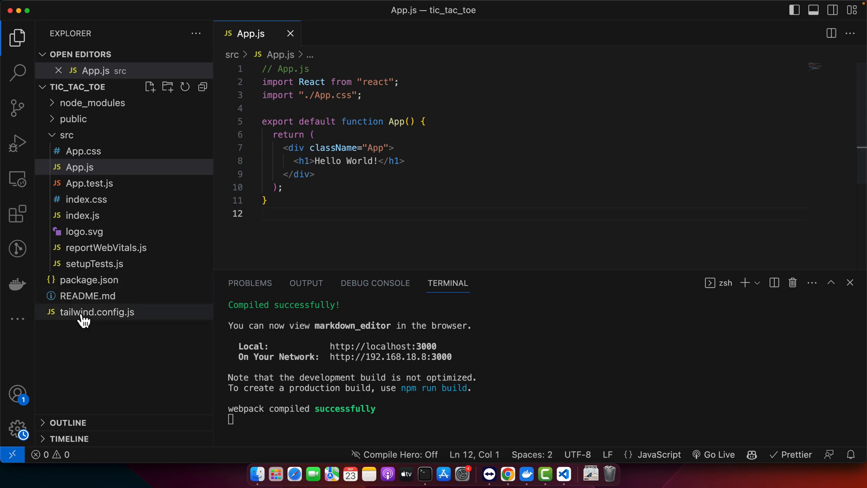
Switch the GPT-4 model to Plugins (Beta) mode.
click(96, 312)
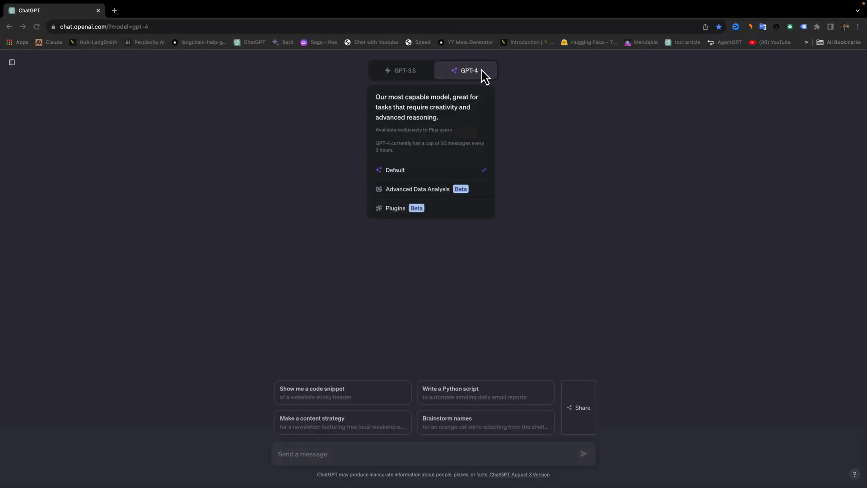
click(395, 208)
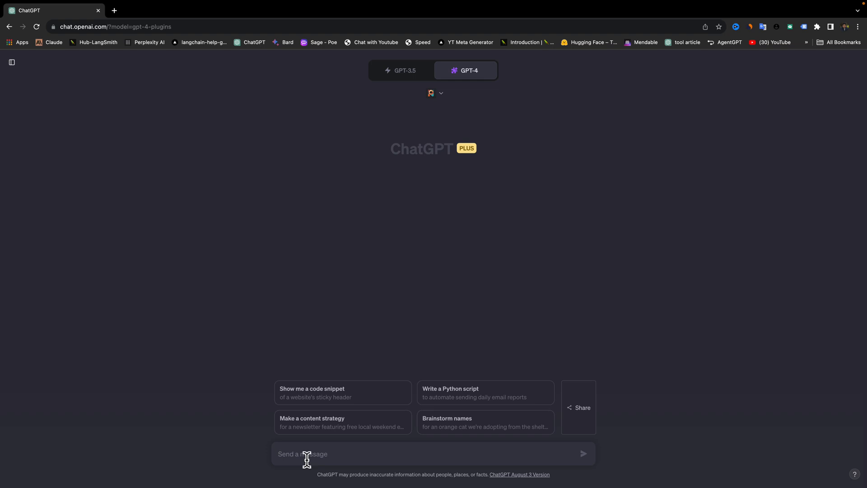
Type the first paragraph requesting a Tailwind CSS tic-tac-toe game against the computer.
text(create a)
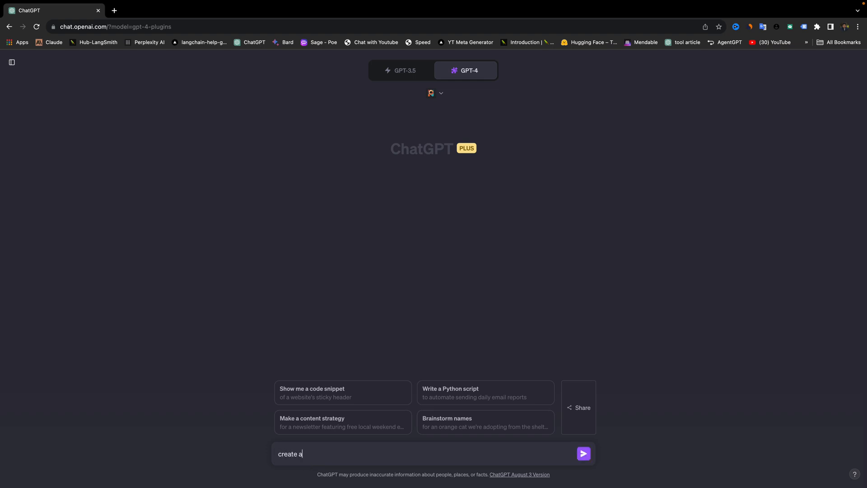
text(tic-tac-toe)
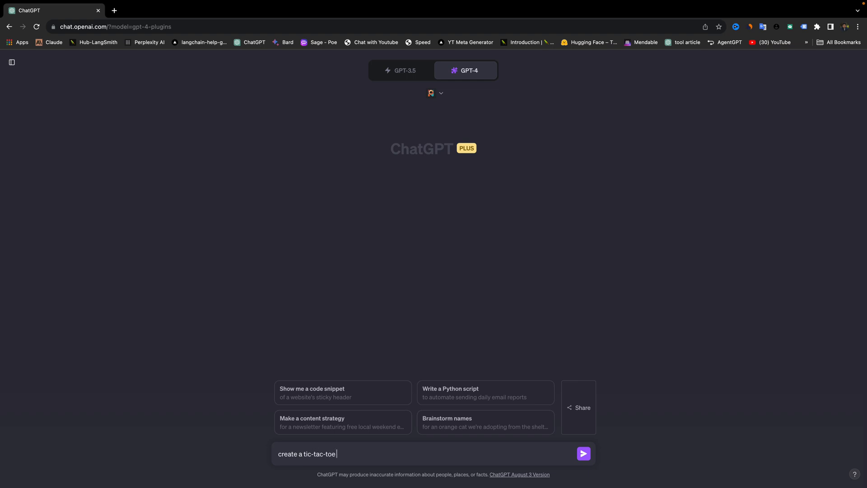
text(game with react and tai)
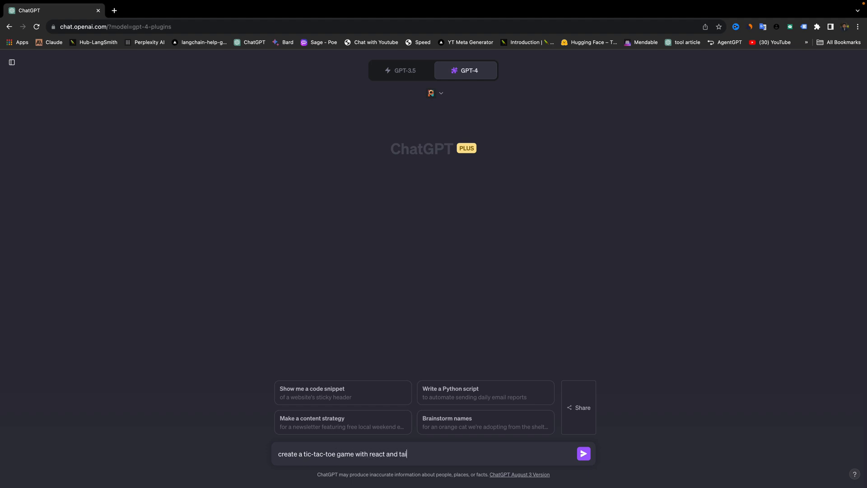
text(lwind css)
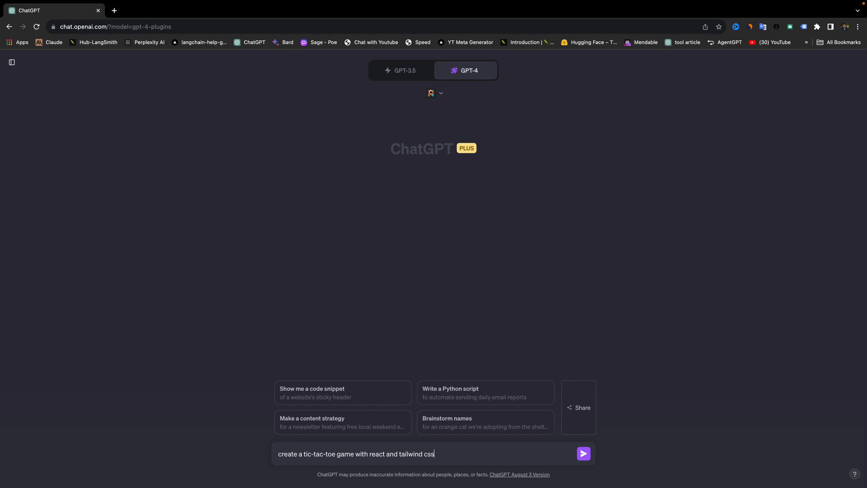
text(( the calssic game,)
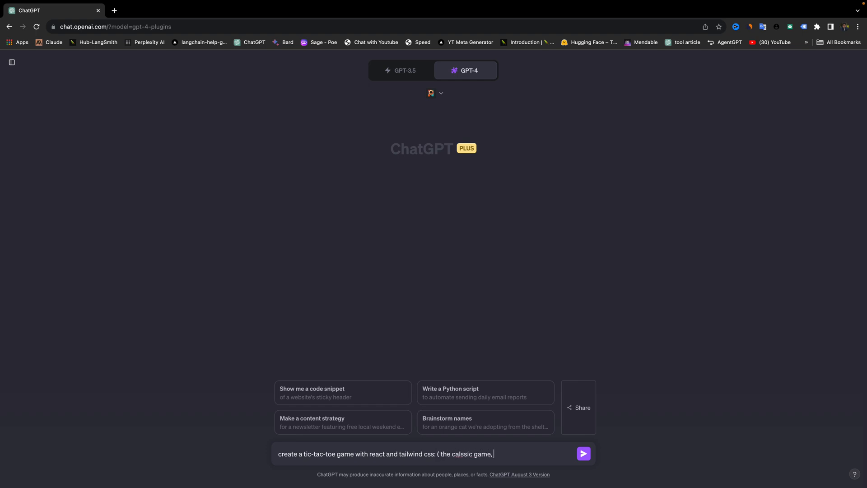
text(possibily)
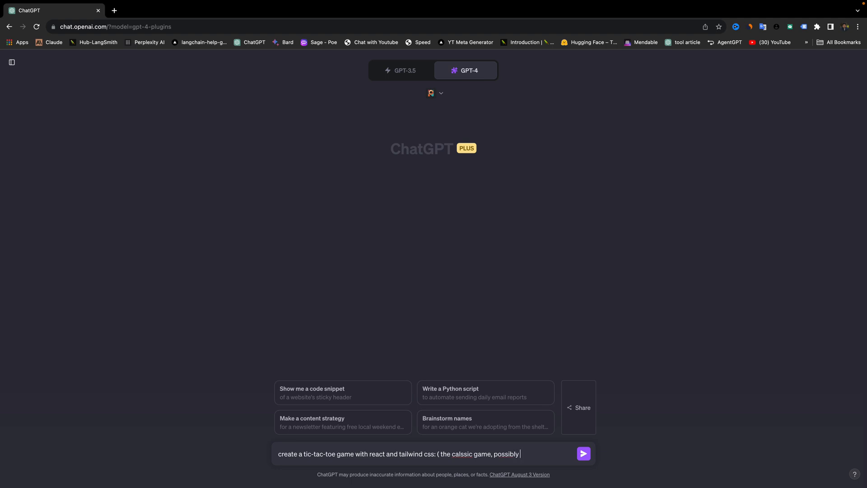
text(with a feature to)
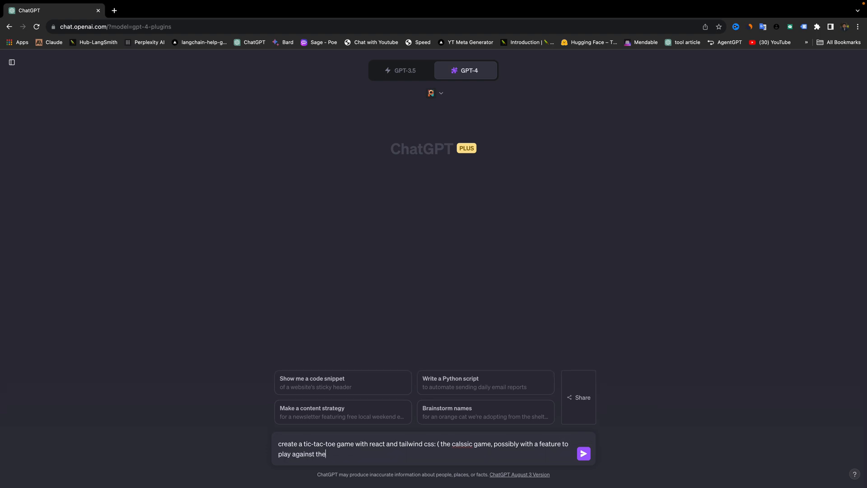
text(computer ))
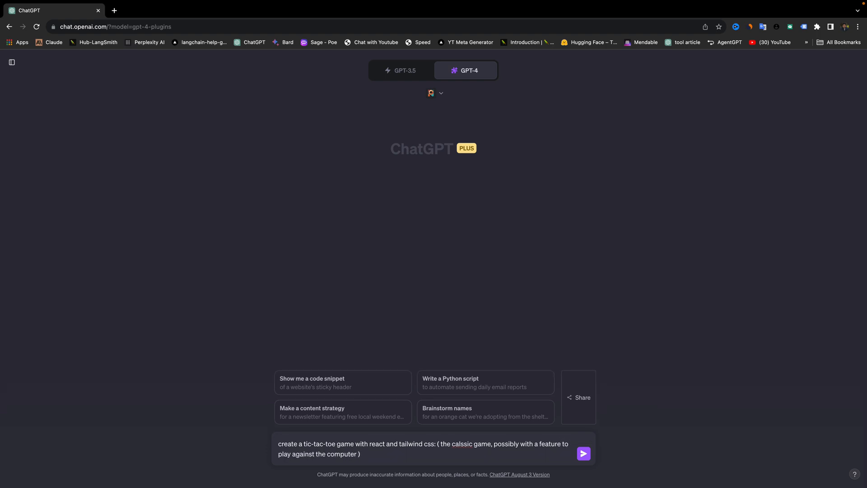
key(Enter)
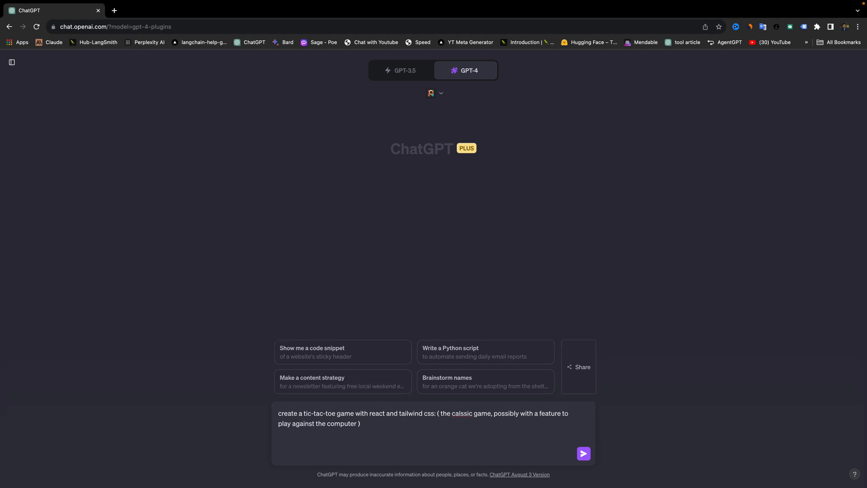
Add a paragraph demanding complete code and a user-friendly, modern, attractive production UI.
text(make sure to provide 100)
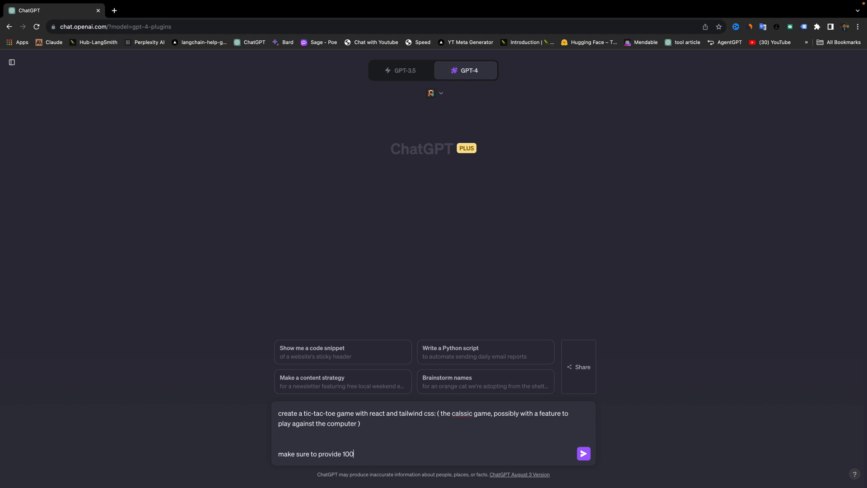
text(% complete code without skipping any part.)
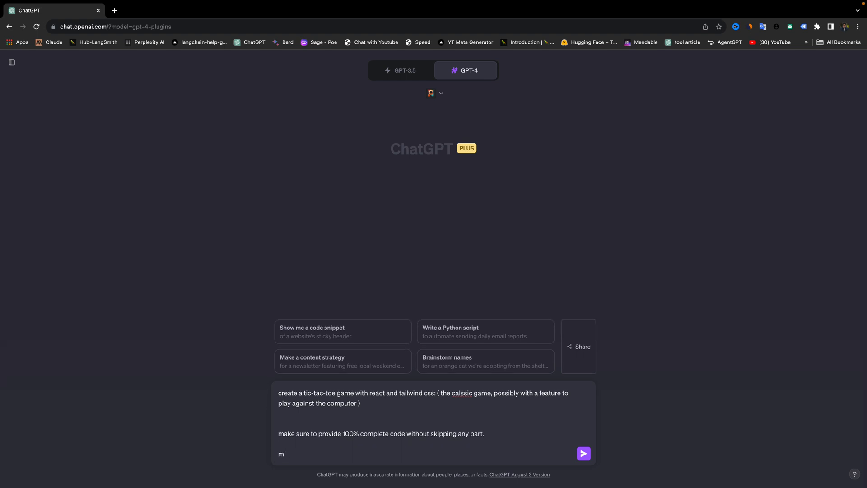
text(ake sure to)
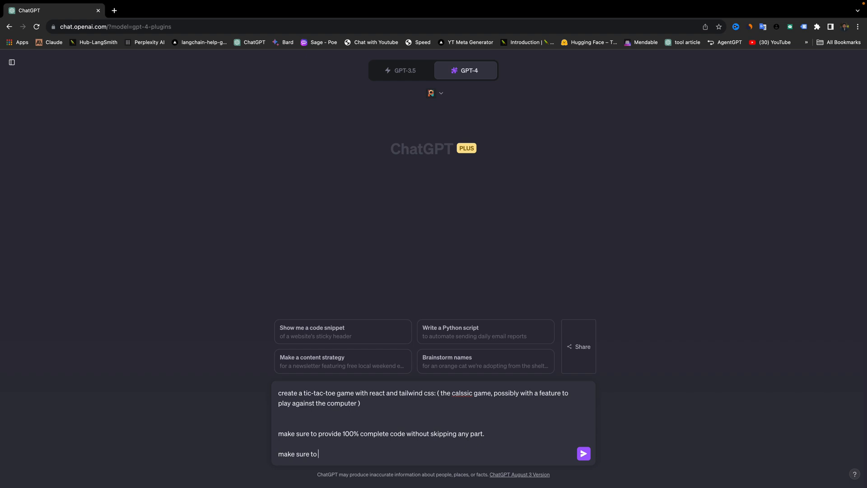
text(create)
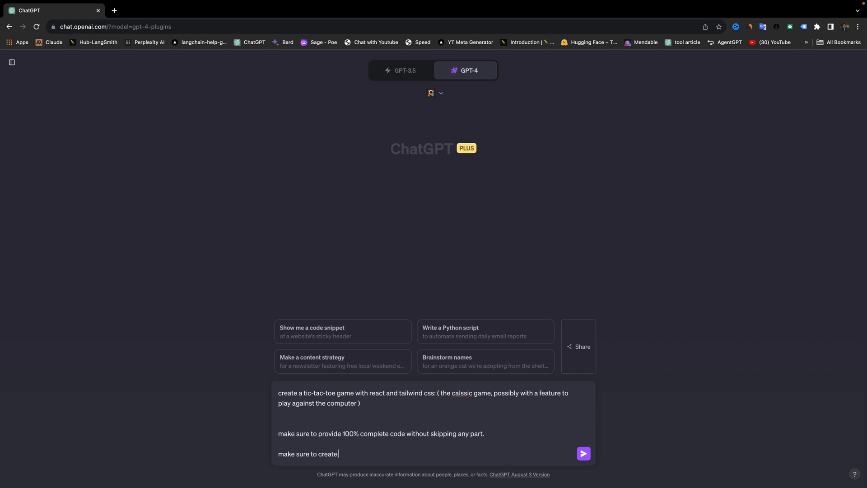
text(user friendly)
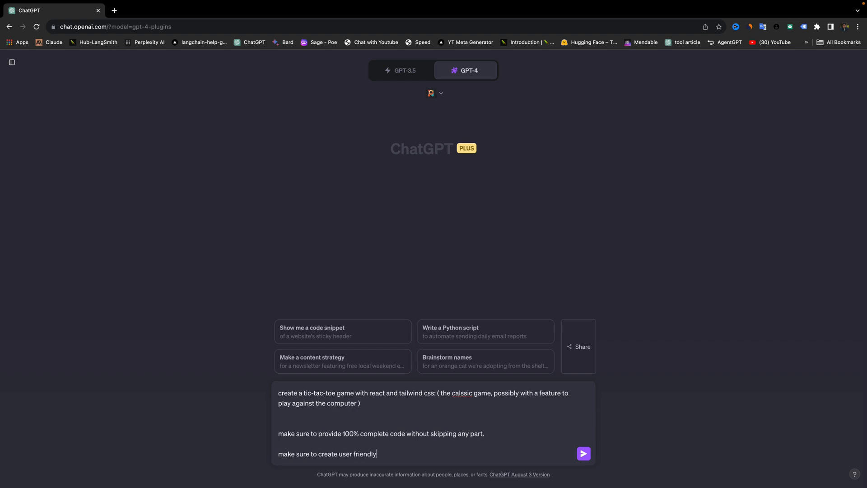
text(,)
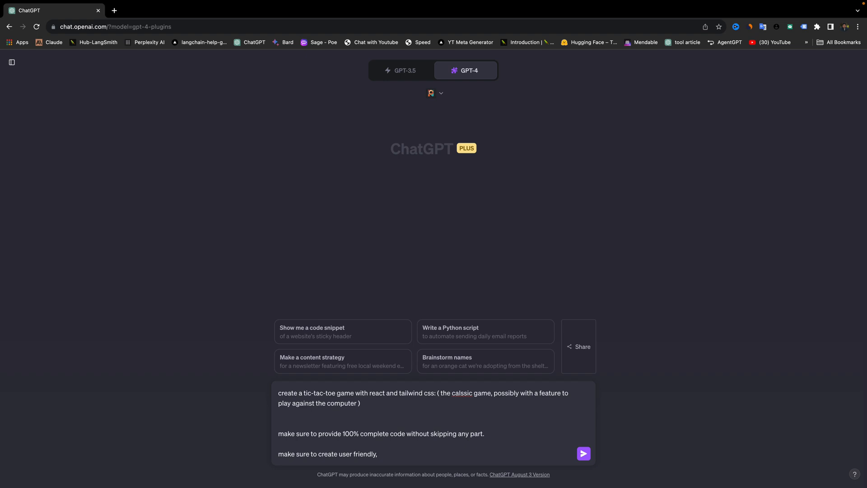
text(modern UI)
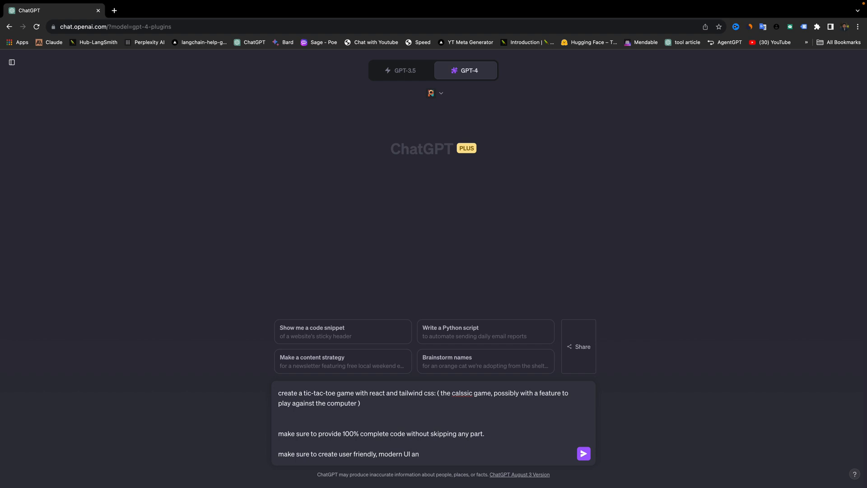
text(and attr)
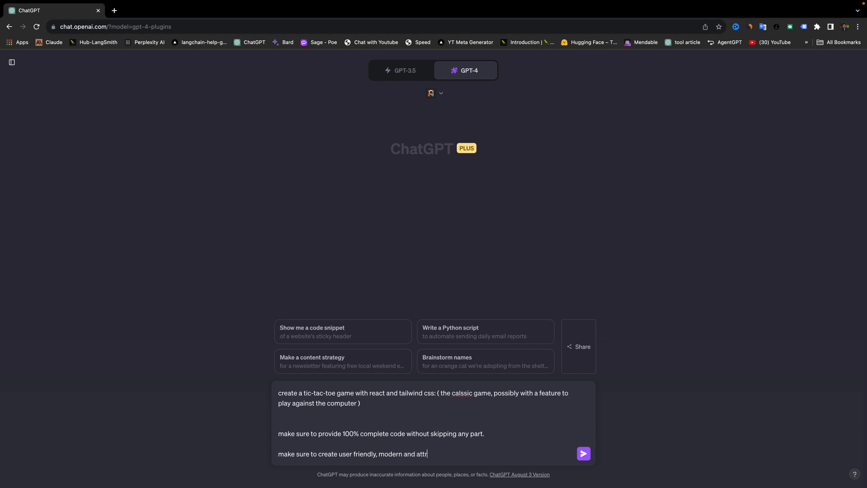
text(active UI ready for prod)
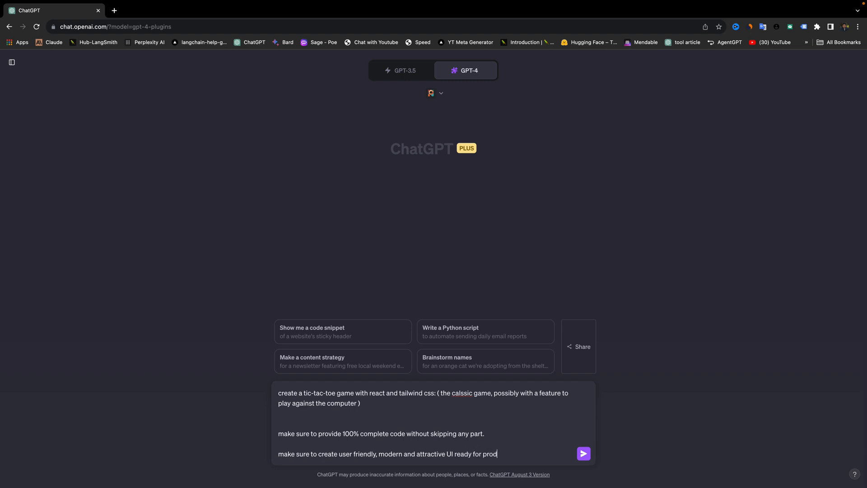
text(uction.)
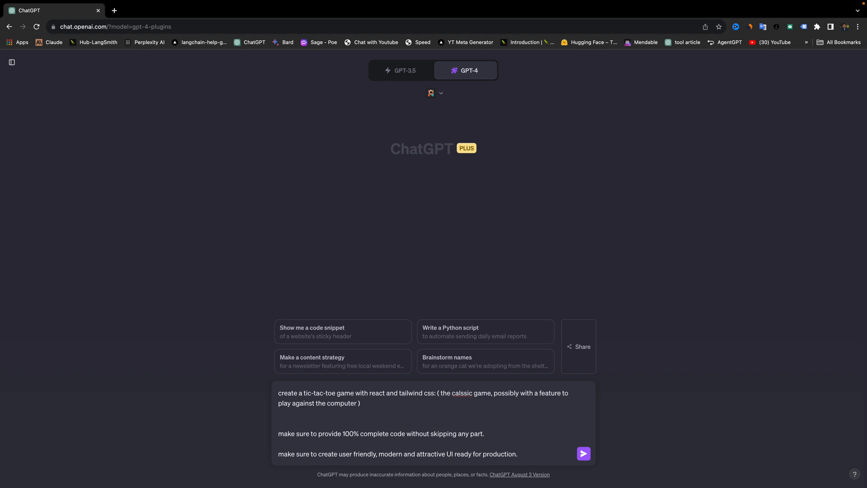
Send the tic-tac-toe request, then prepend 'optimise my prompt' and Save & Submit.
click(586, 453)
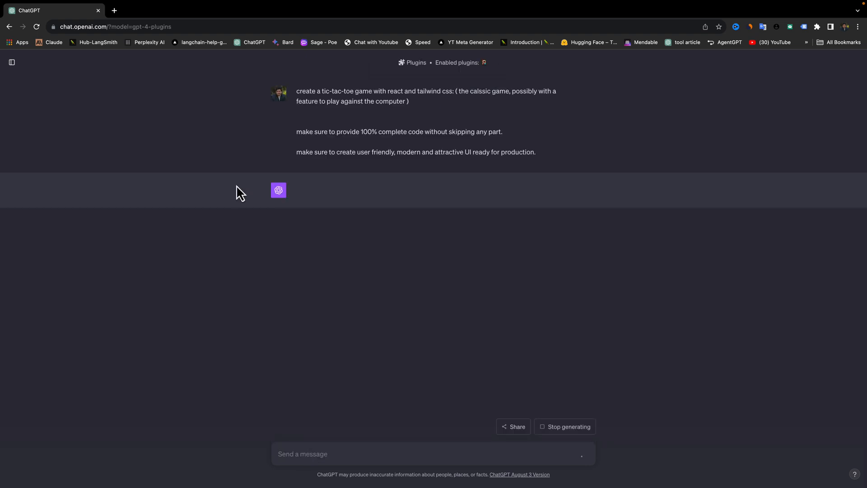
mouse_move(509, 288)
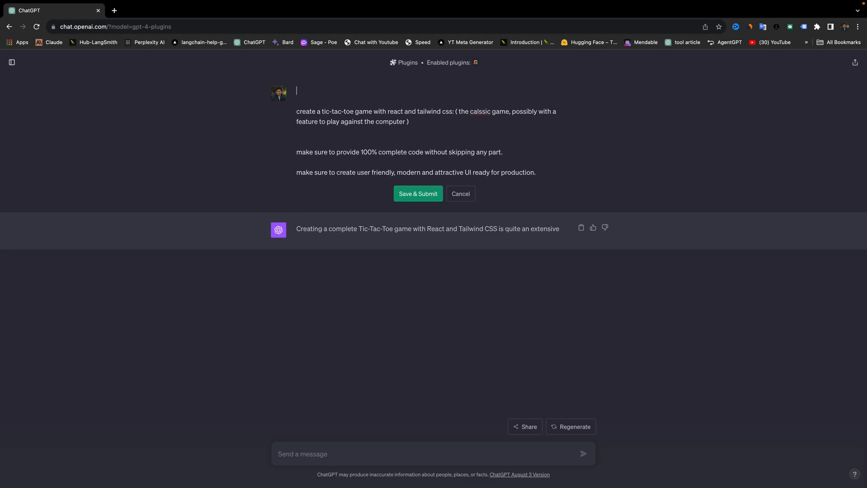
text(optimise my p)
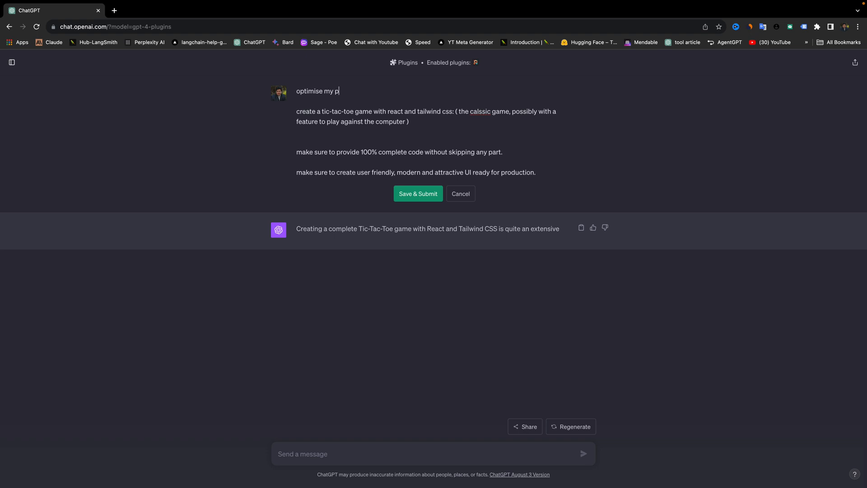
text(rompt)
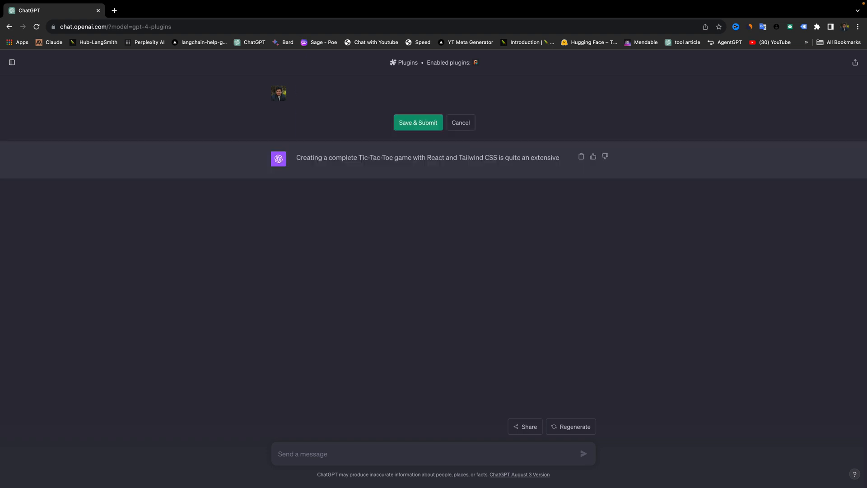
click(417, 123)
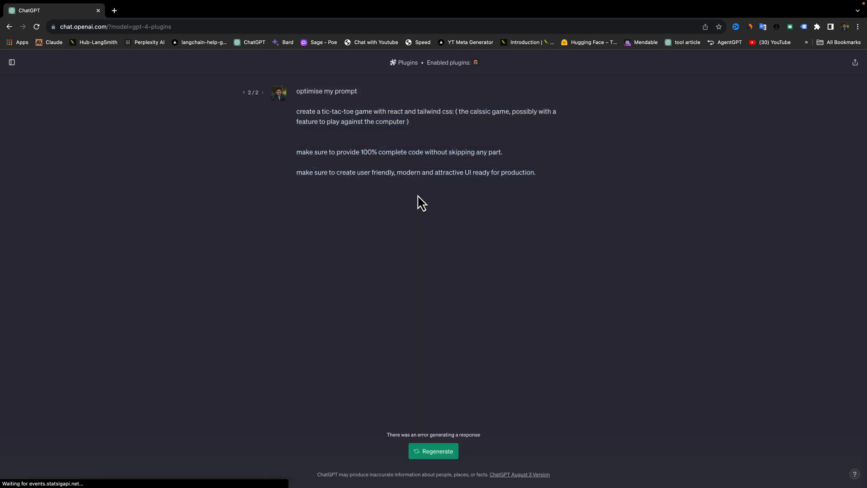
Regenerate the errored reply and review Prompt Perfect's rephrased prompt.
click(433, 450)
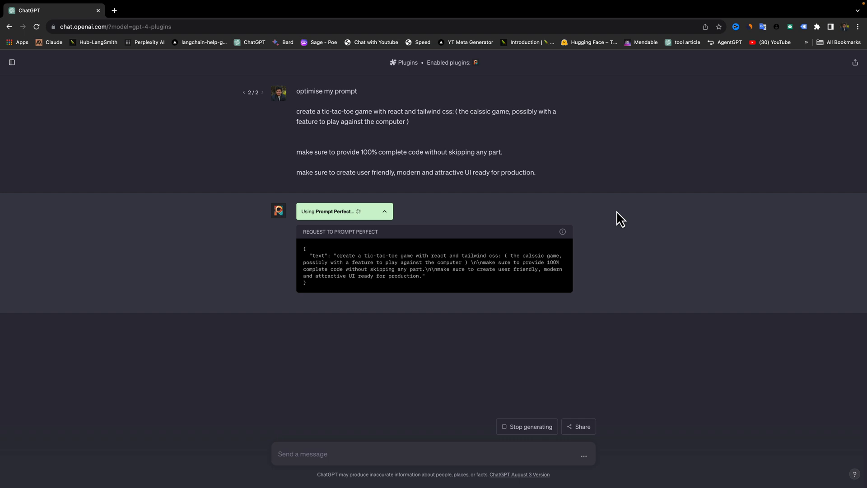
mouse_move(617, 221)
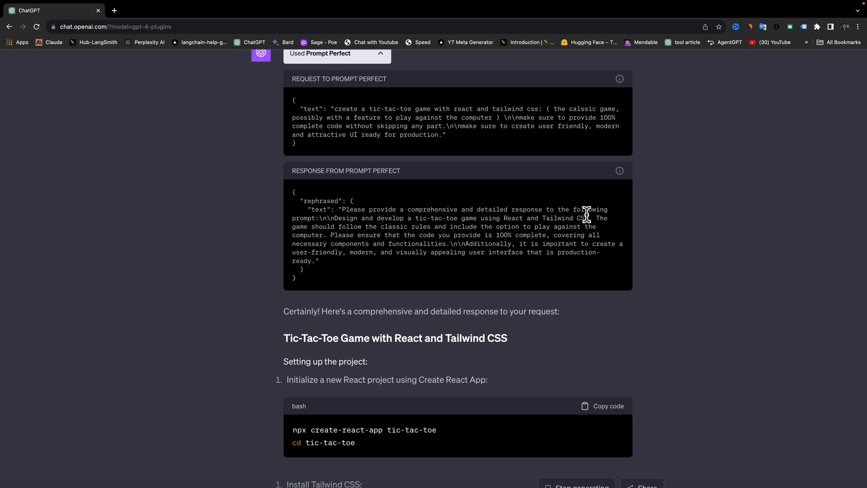
mouse_move(370, 226)
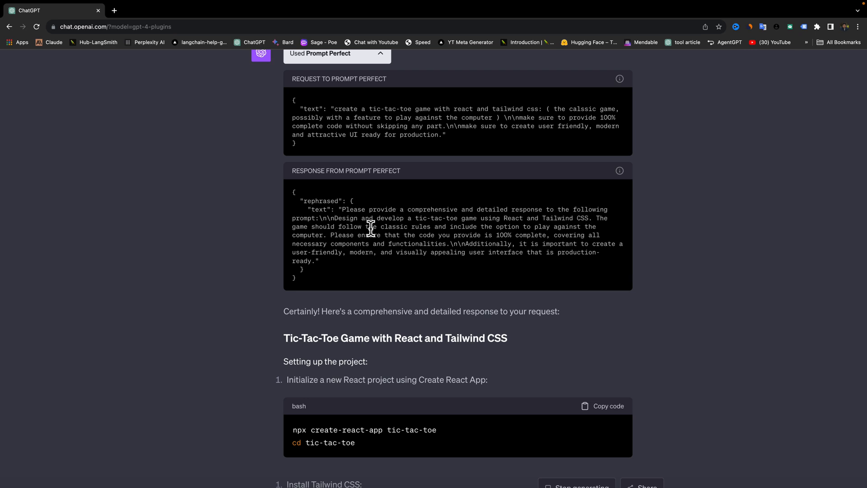
mouse_move(385, 333)
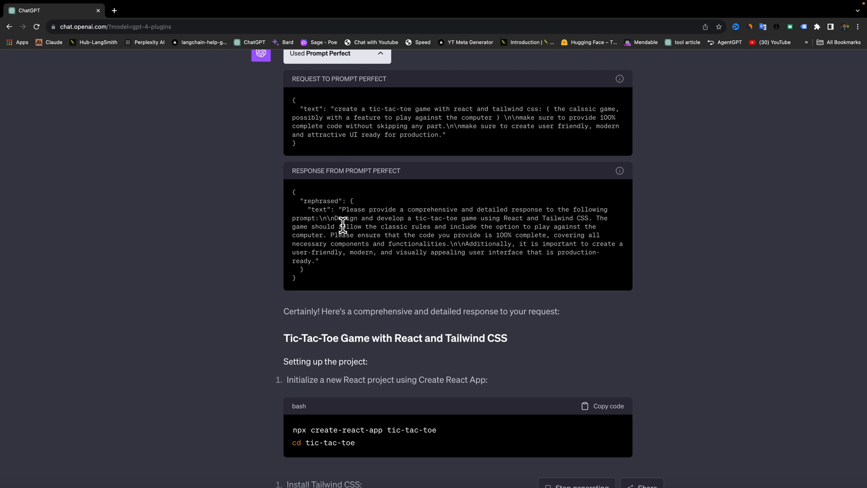
drag(334, 218, 315, 261)
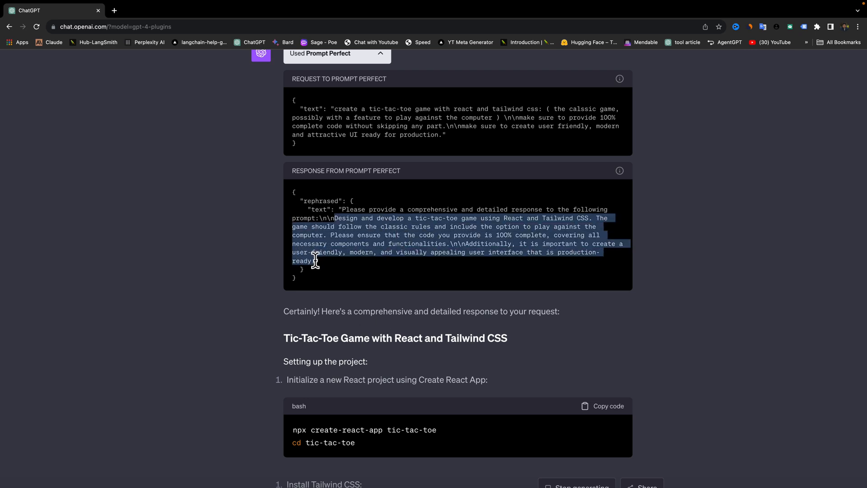
click(470, 238)
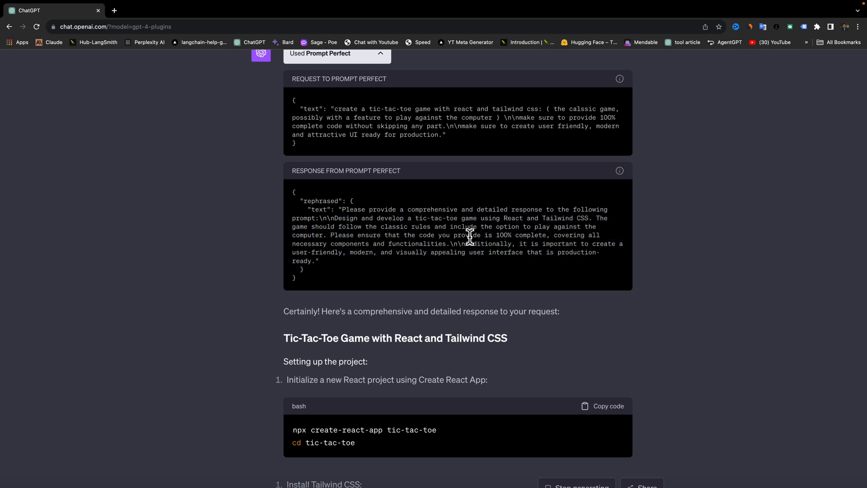
mouse_move(588, 219)
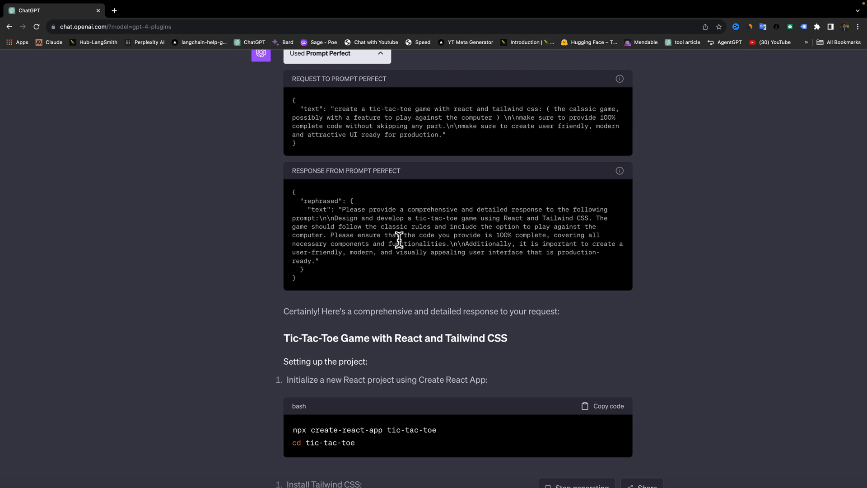
mouse_move(540, 236)
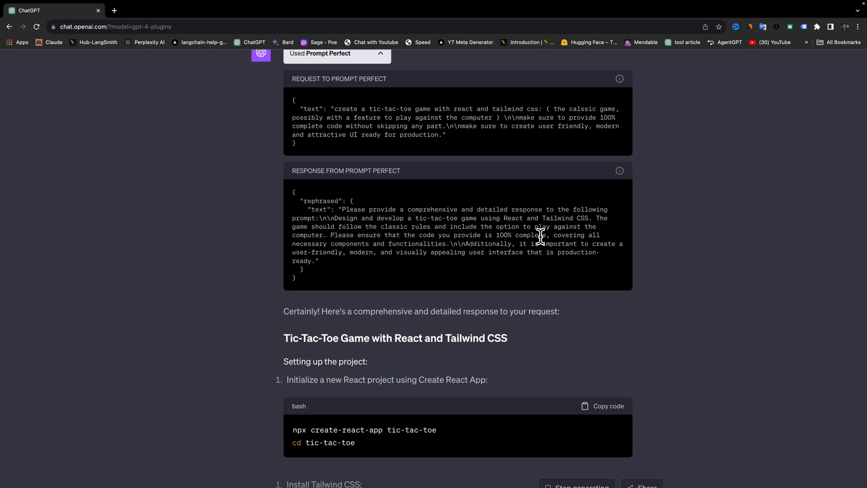
mouse_move(333, 235)
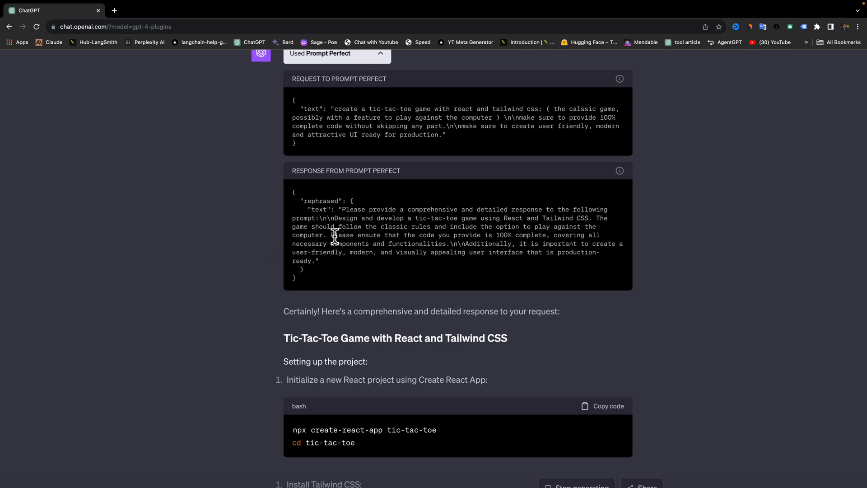
mouse_move(534, 246)
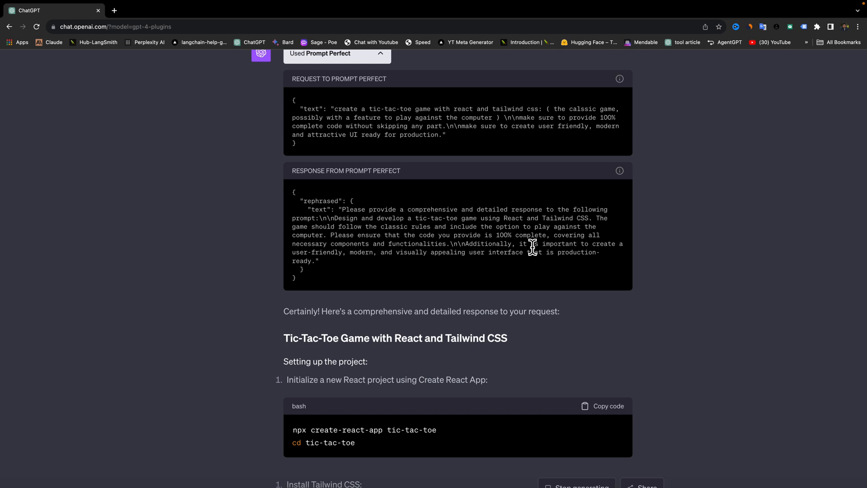
mouse_move(452, 252)
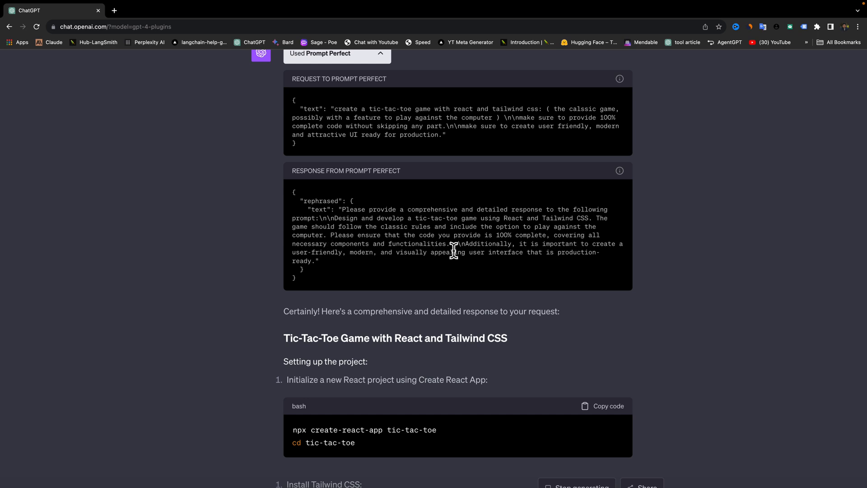
mouse_move(505, 252)
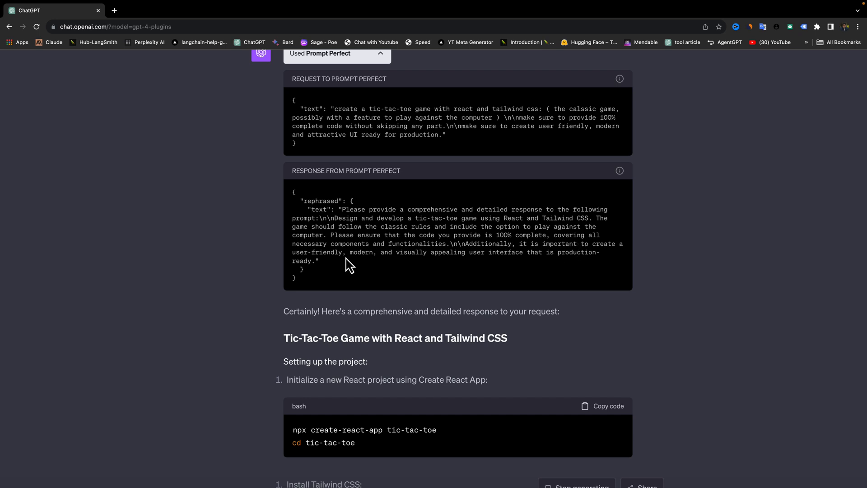
mouse_move(462, 273)
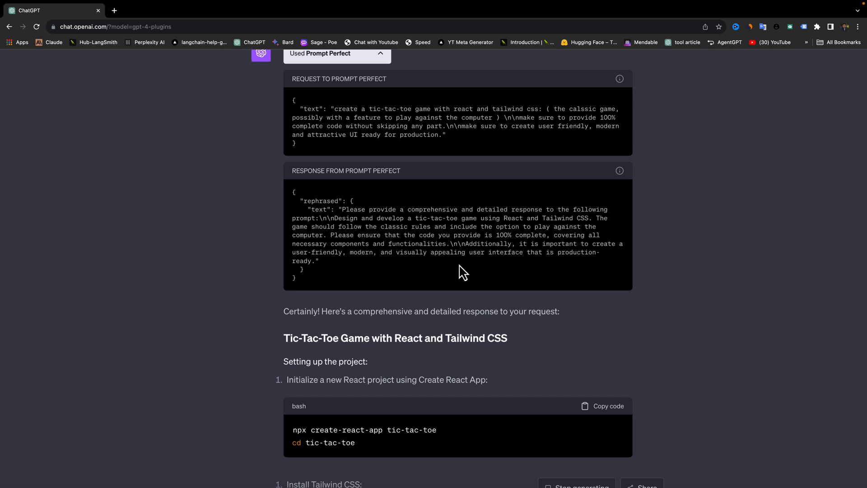
Read through the generated setup steps and TicTacToe component code.
scroll(down, 3)
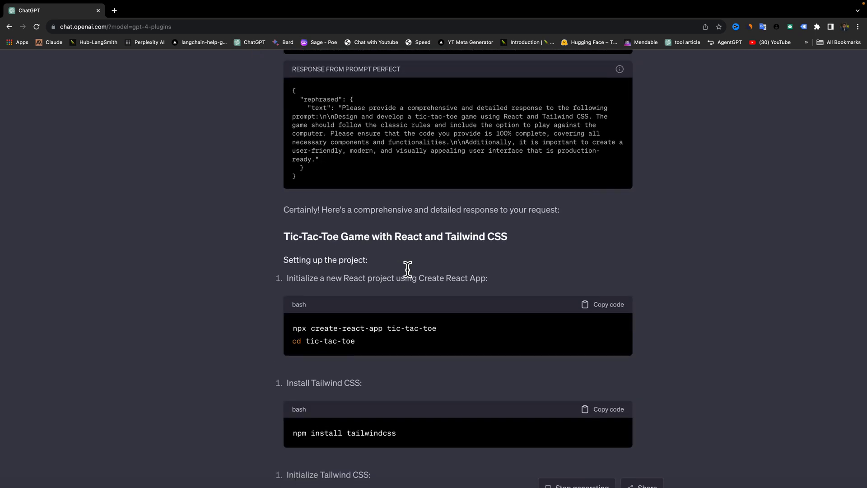
scroll(down, 3)
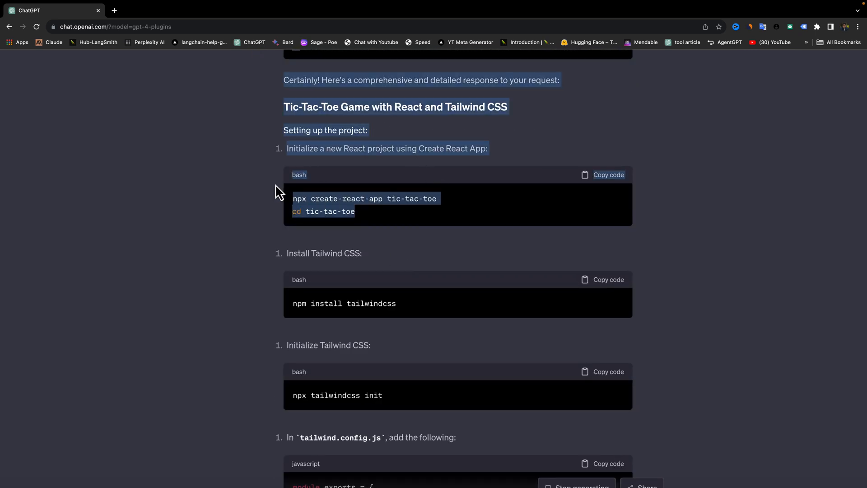
scroll(down, 3)
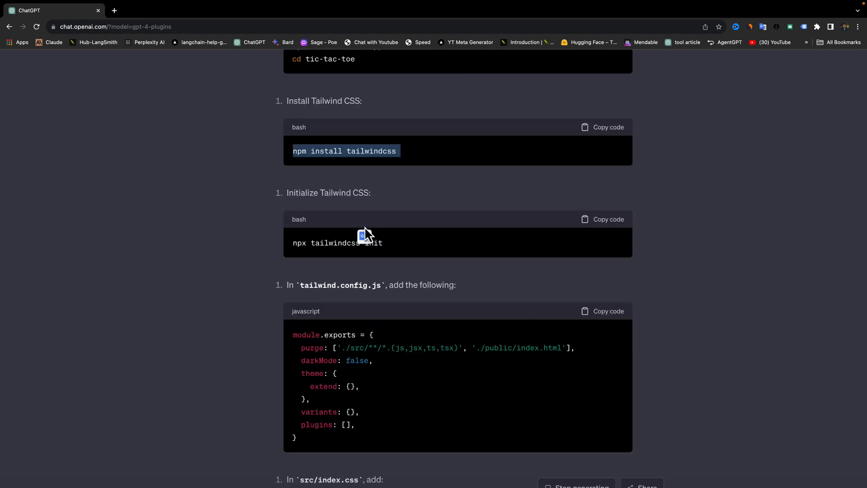
scroll(down, 3)
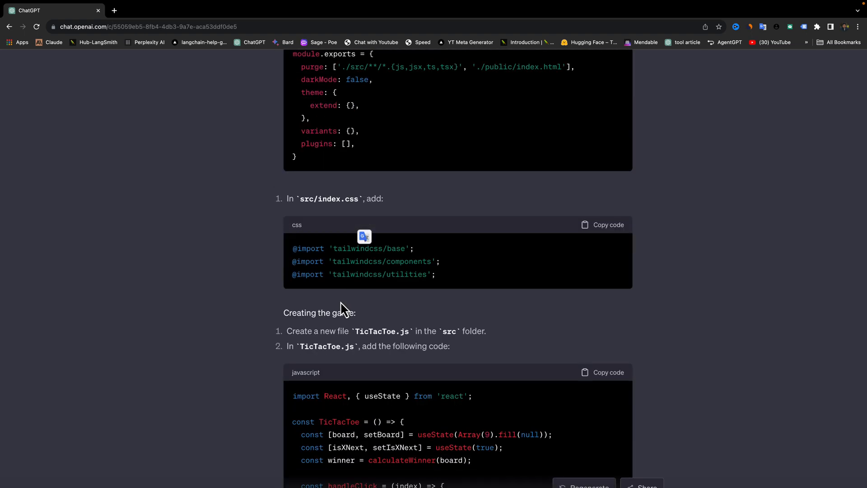
scroll(down, 3)
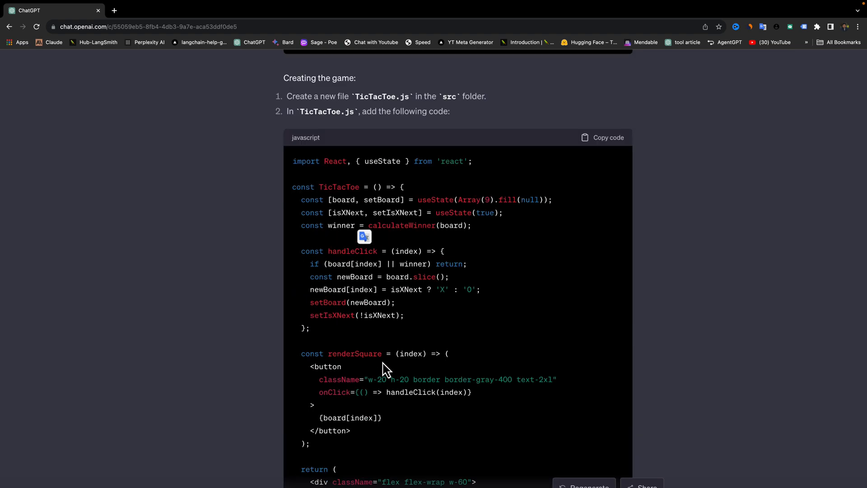
click(602, 137)
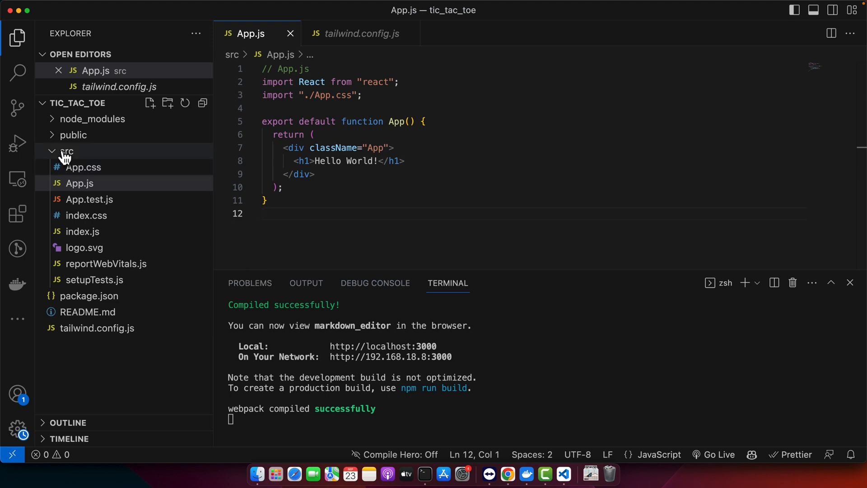
Create a TicTacToe.js file in the src folder holding the game code.
click(151, 103)
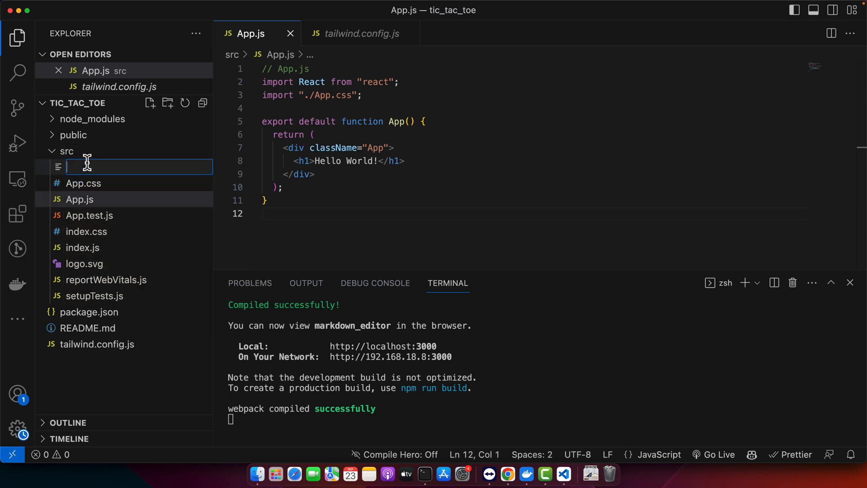
text(Tic)
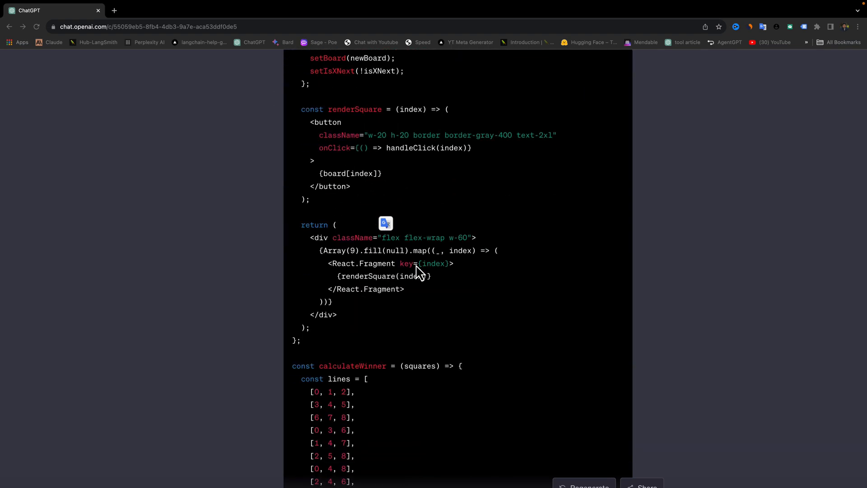
scroll(down, 3)
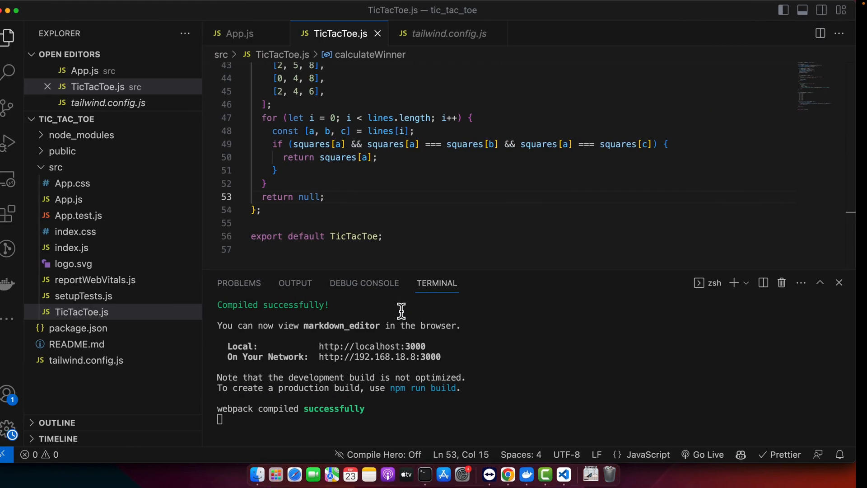
click(240, 34)
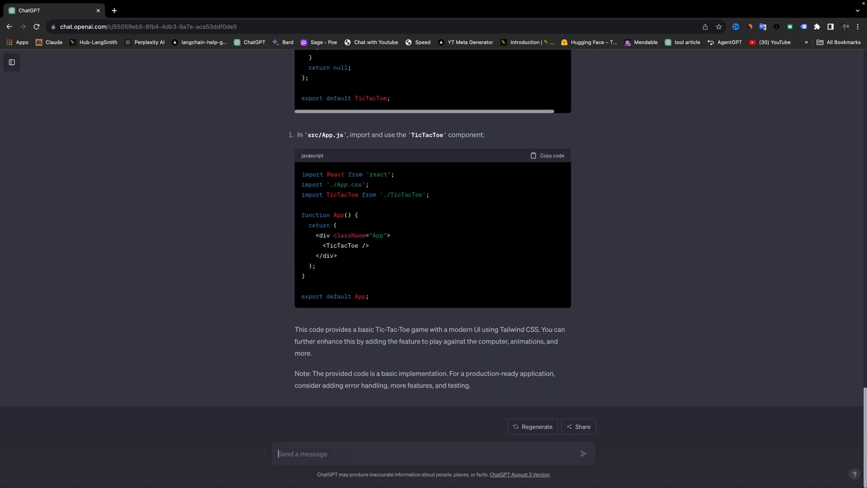
Discard the old draft and send a request for computer play, animations and win/loss feedback.
text(two things that I noticed.)
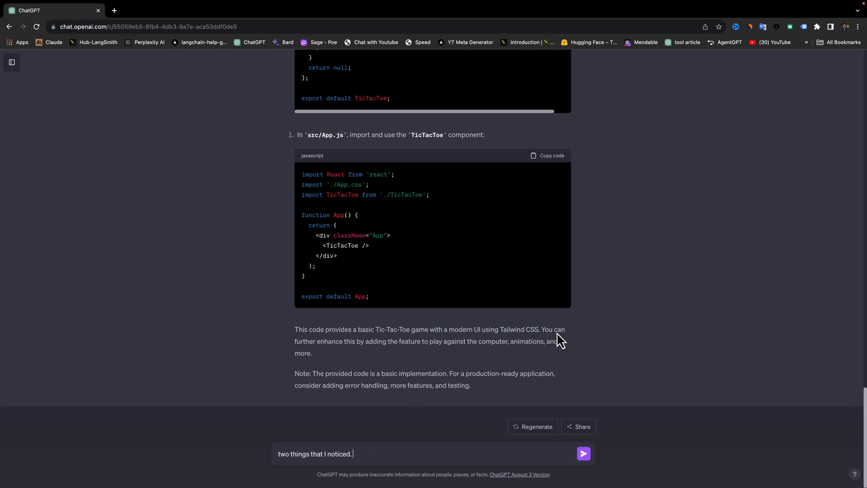
drag(543, 329, 394, 341)
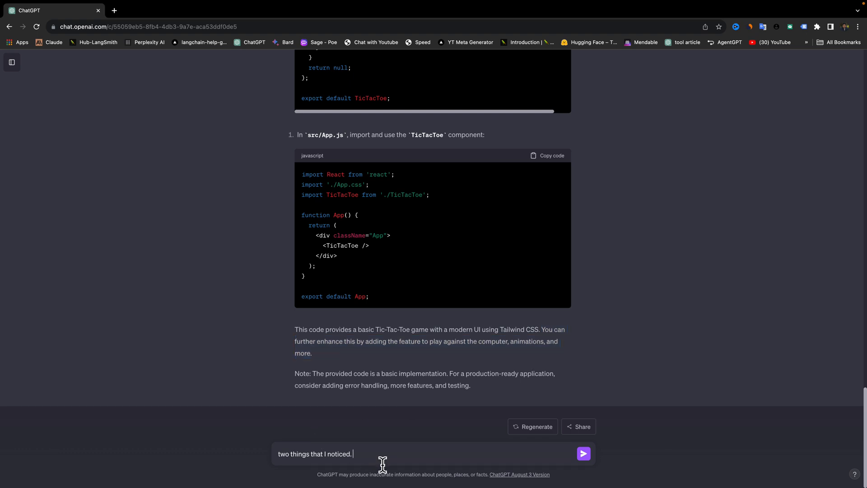
mouse_move(587, 370)
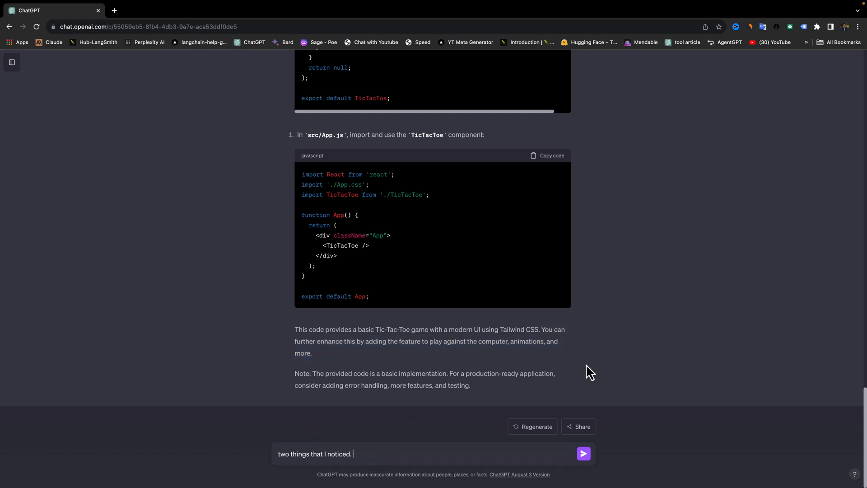
triple_click(300, 453)
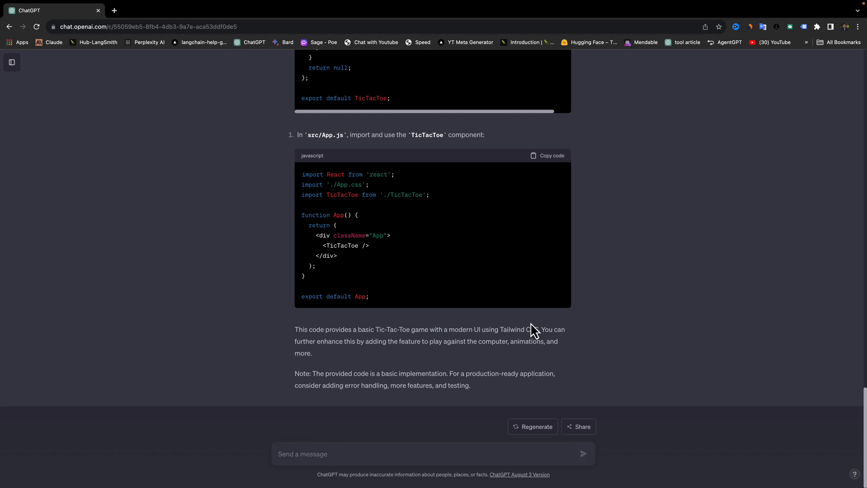
mouse_move(513, 328)
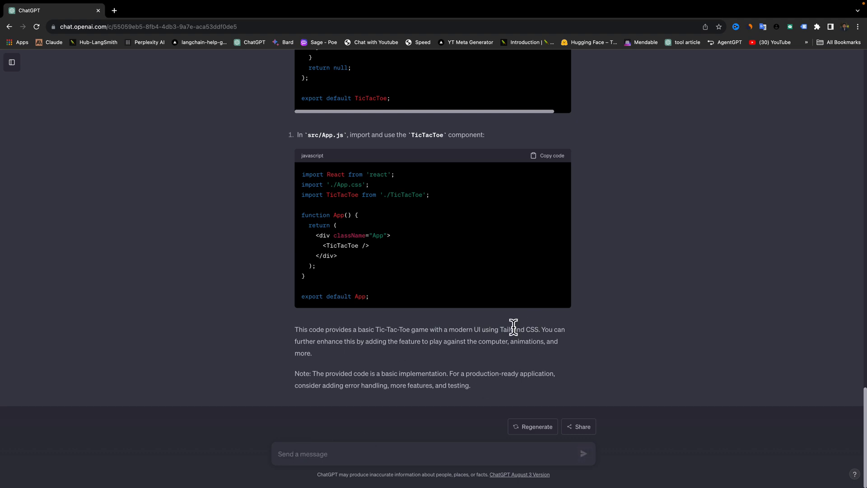
mouse_move(434, 349)
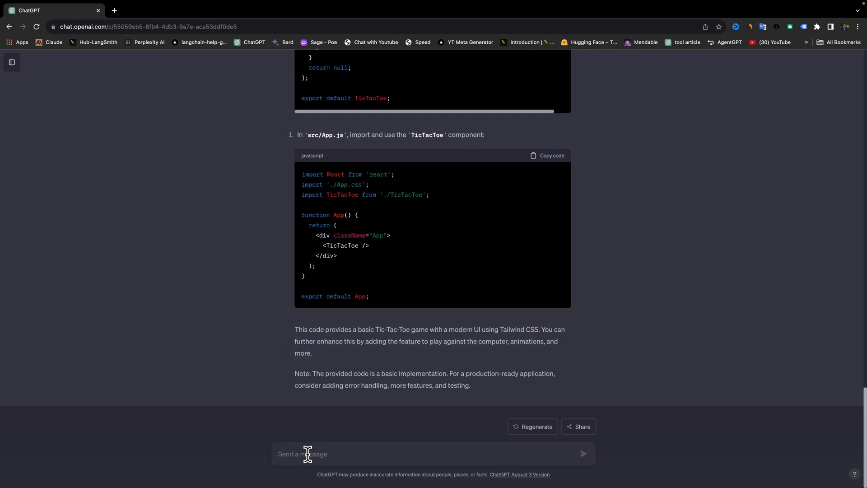
text(ok please go)
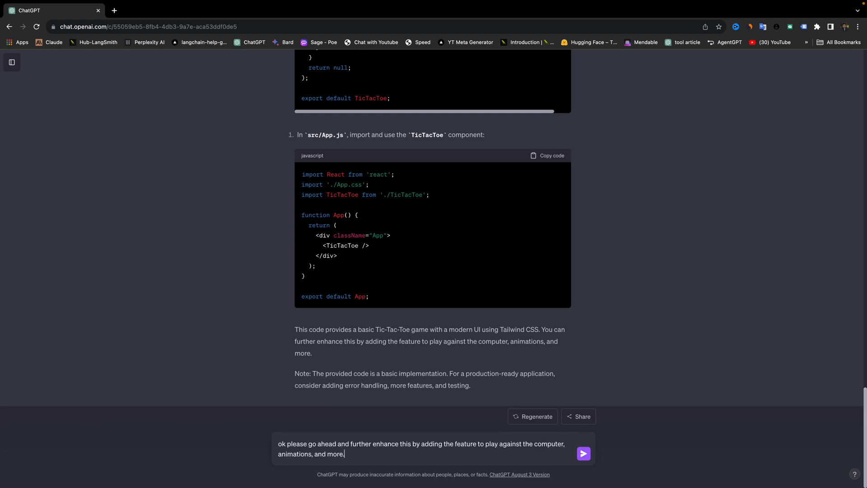
text(also make sure to show some kind of feedback once game is won or lost.)
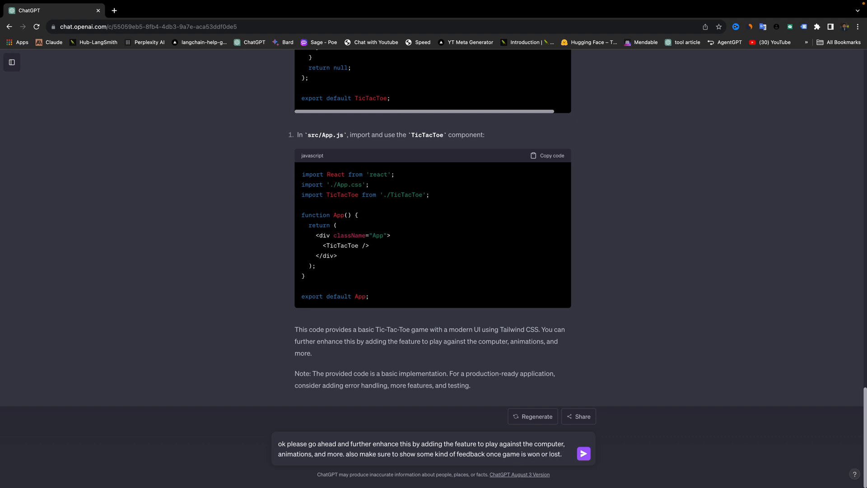
click(584, 453)
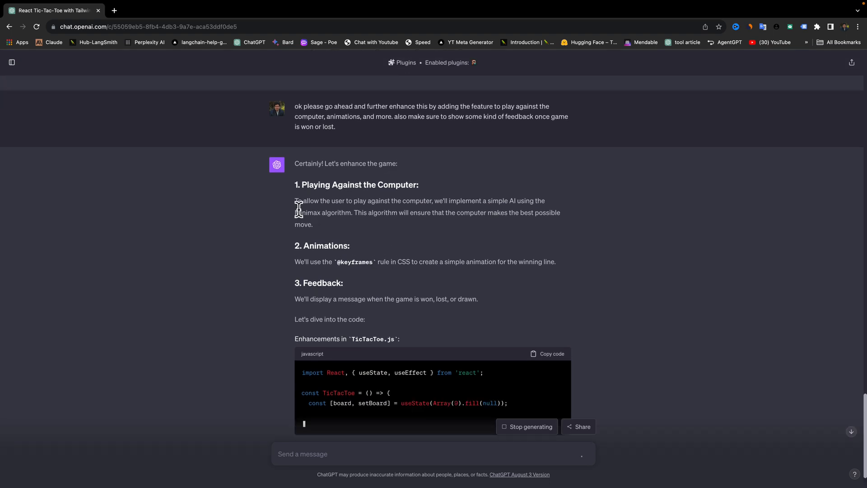
mouse_move(375, 216)
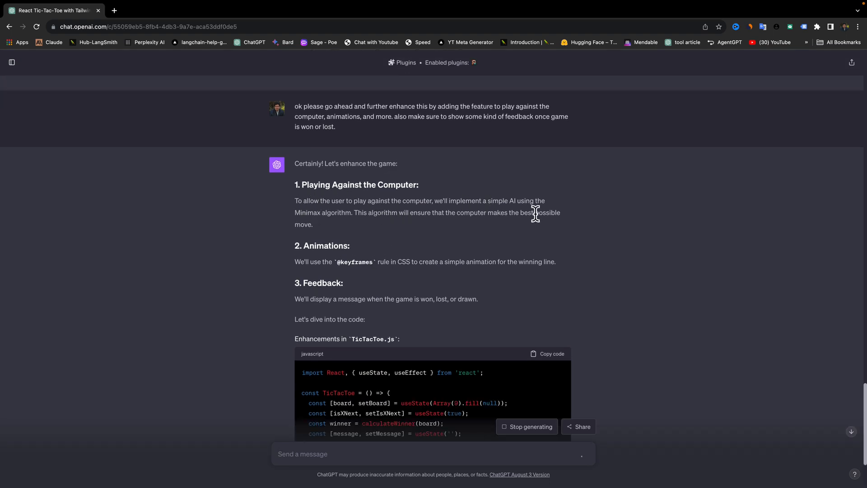
mouse_move(360, 234)
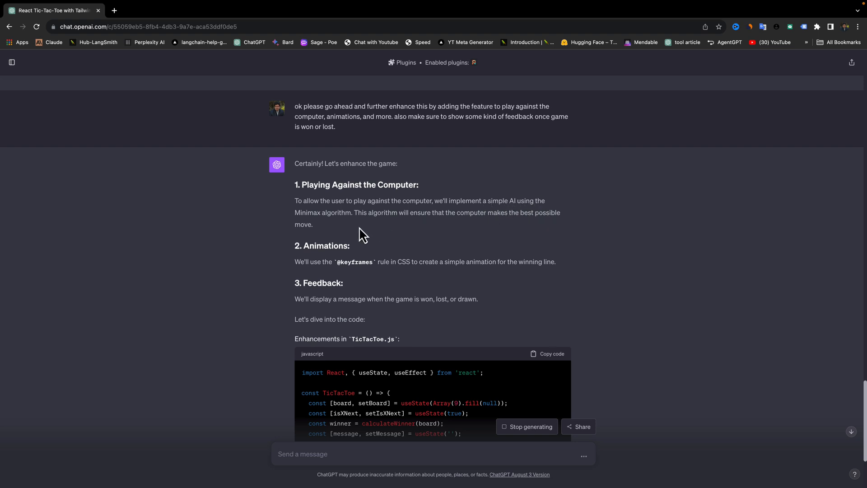
Scroll through the reply's Minimax opponent, winning-line animation and win/draw message sections.
scroll(down, 3)
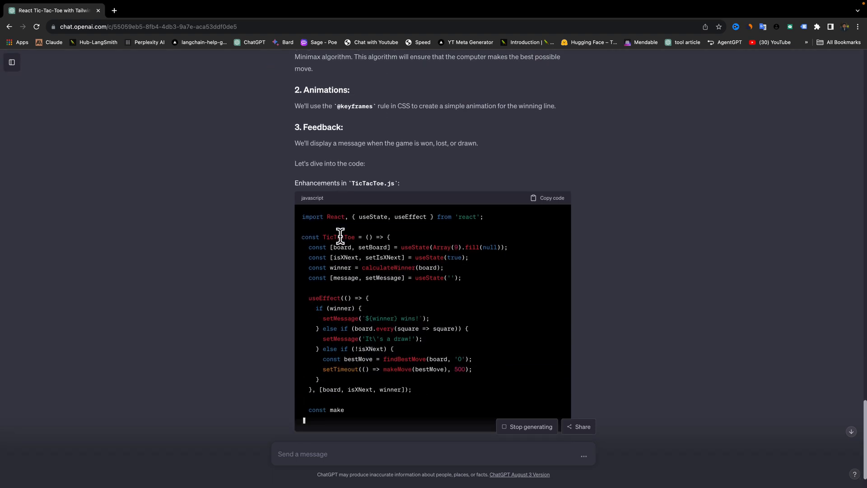
scroll(down, 3)
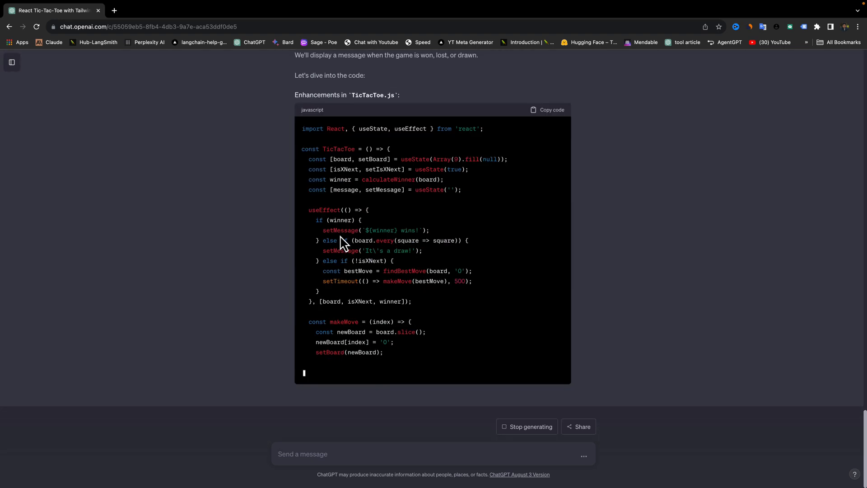
scroll(down, 3)
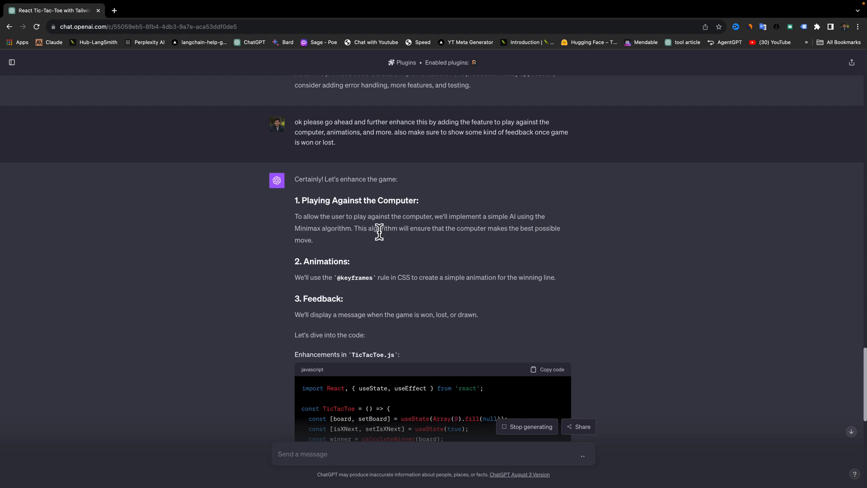
mouse_move(516, 248)
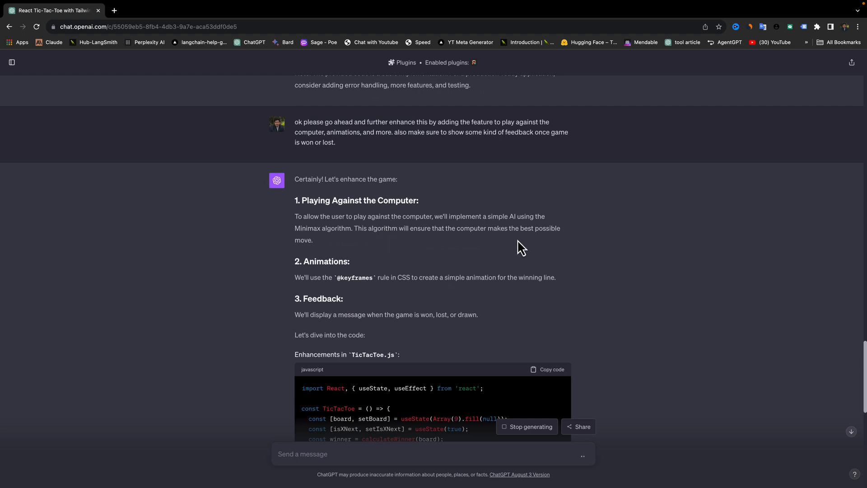
scroll(down, 3)
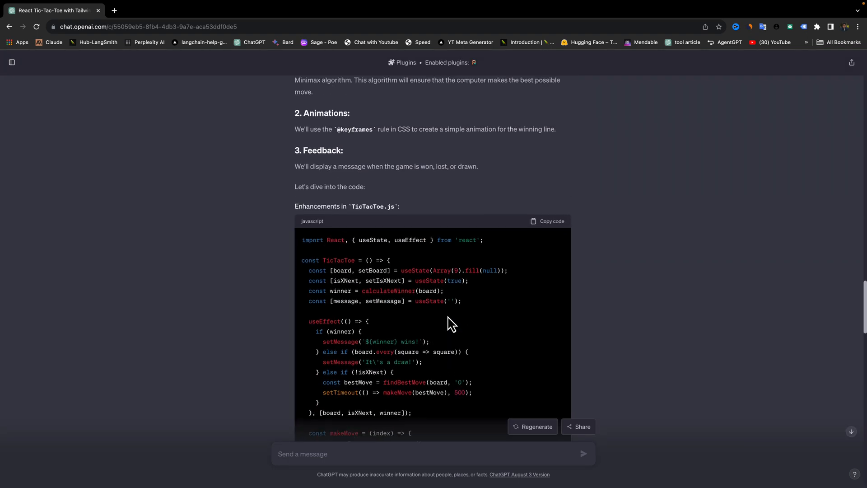
Scroll the answer and highlight the '// ... rest of the code remains unchanged' comment.
scroll(down, 3)
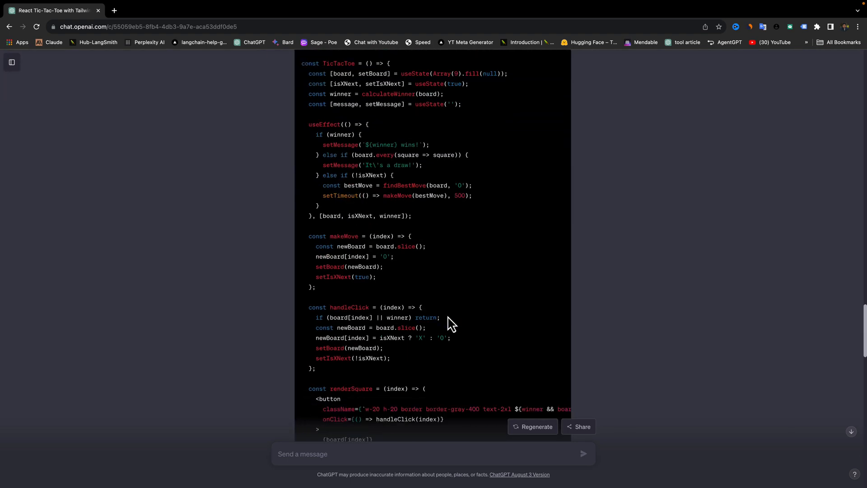
scroll(down, 3)
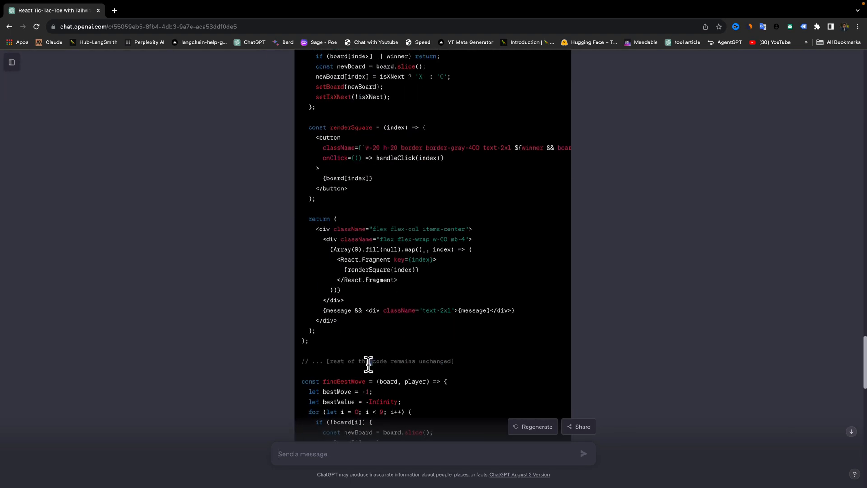
triple_click(367, 362)
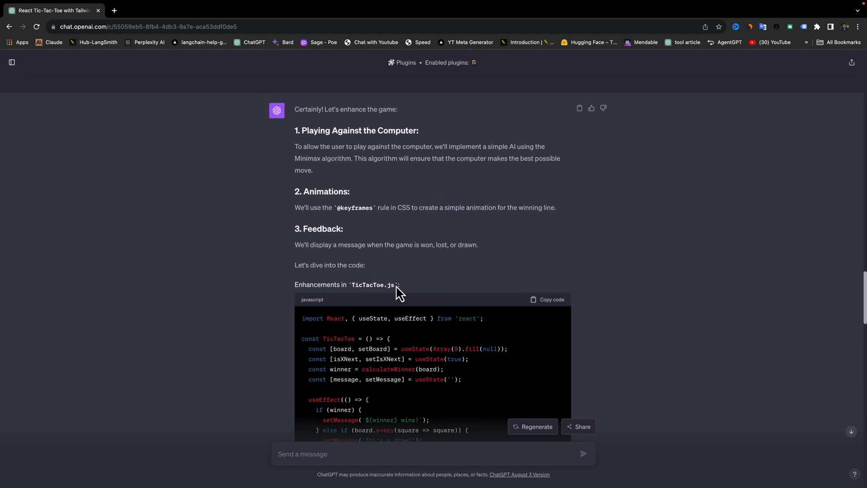
scroll(down, 3)
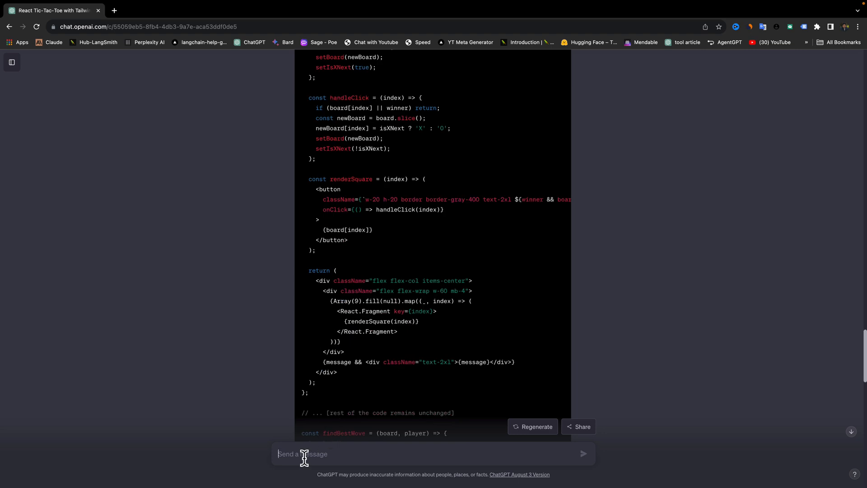
Send a request for the TicTacToe.js code without skipping anything.
text(provid em e)
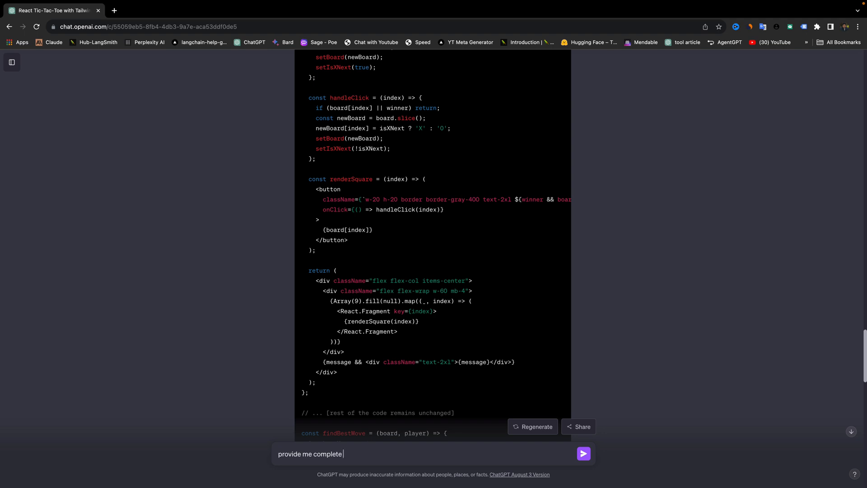
text(code for TicTacToe.js)
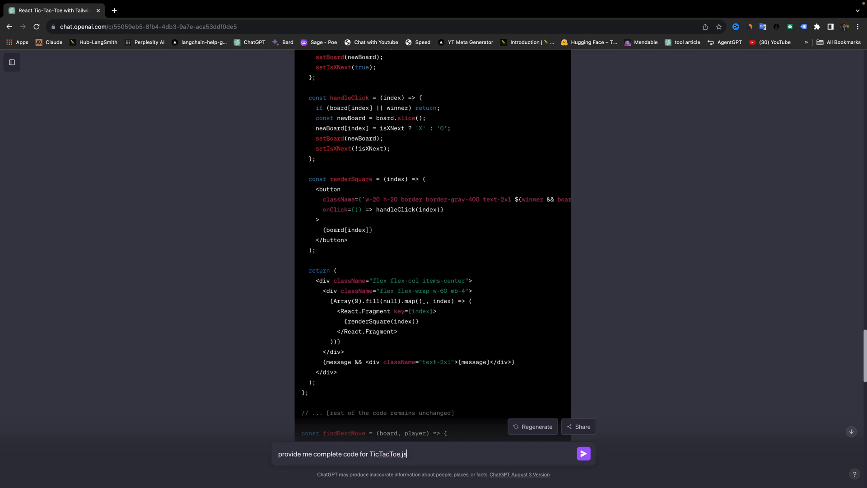
text(and don't skip)
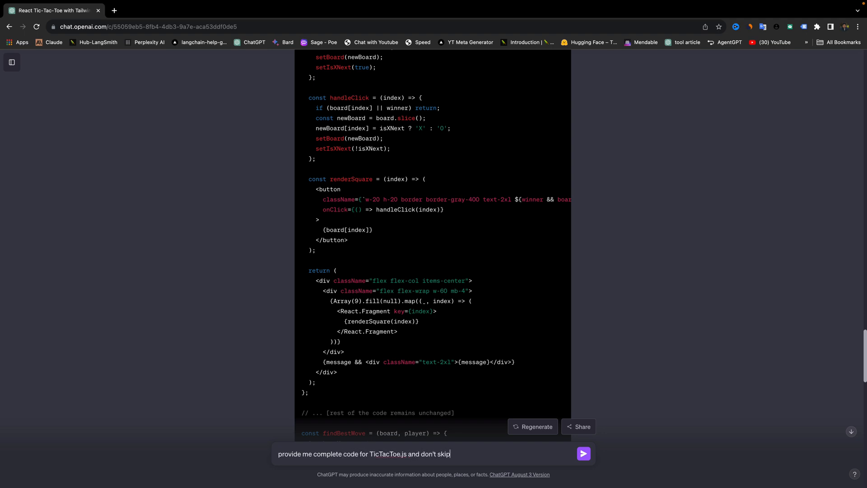
text(anything)
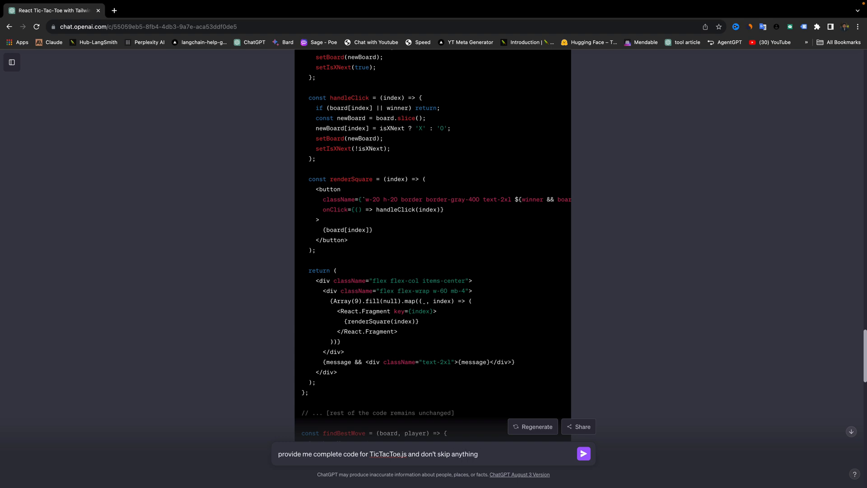
click(584, 455)
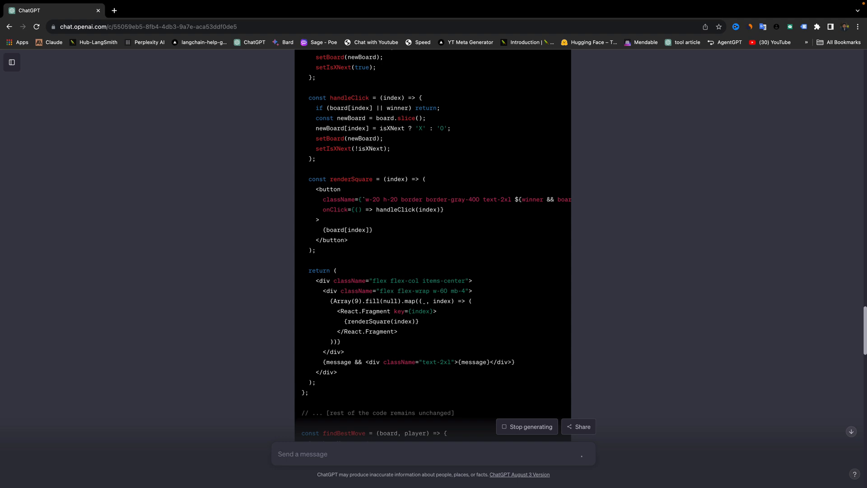
Scroll through the streaming full TicTacToe.js code block.
scroll(down, 3)
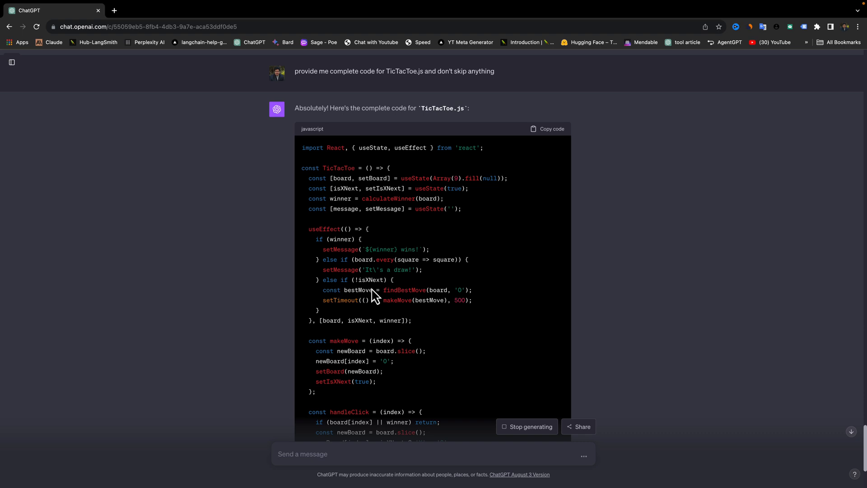
scroll(down, 3)
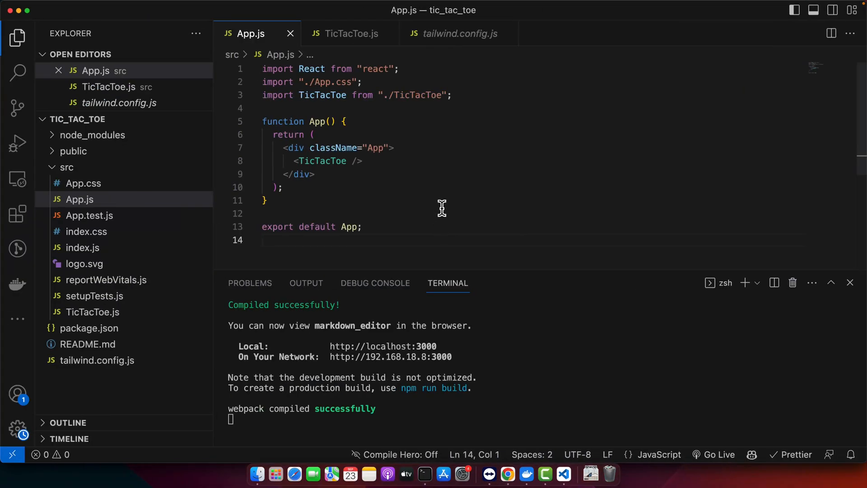
Bring up TicTacToe.js in VS Code and scroll down through its component code.
click(346, 34)
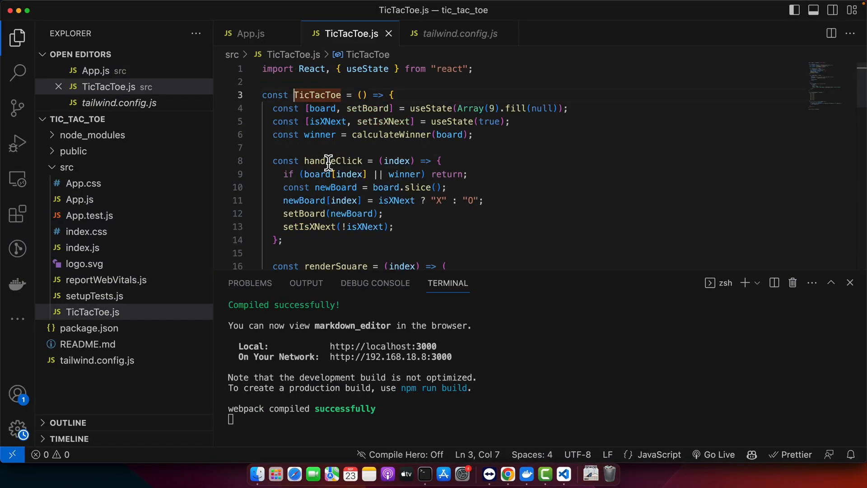
scroll(down, 3)
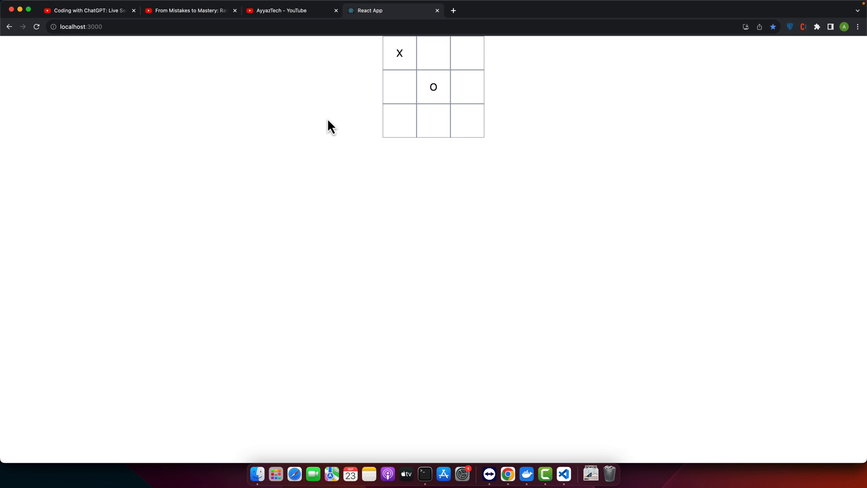
mouse_move(406, 122)
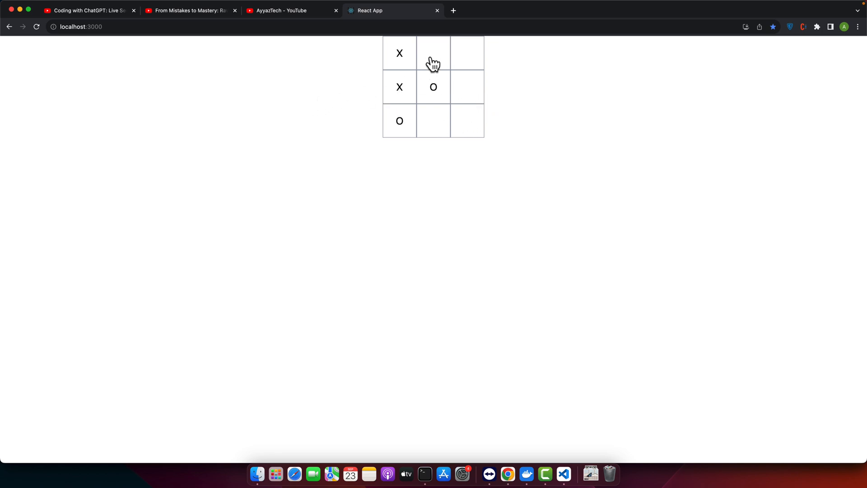
Place X's in the top row until the computer's O wins, then reload for a fresh board.
click(434, 53)
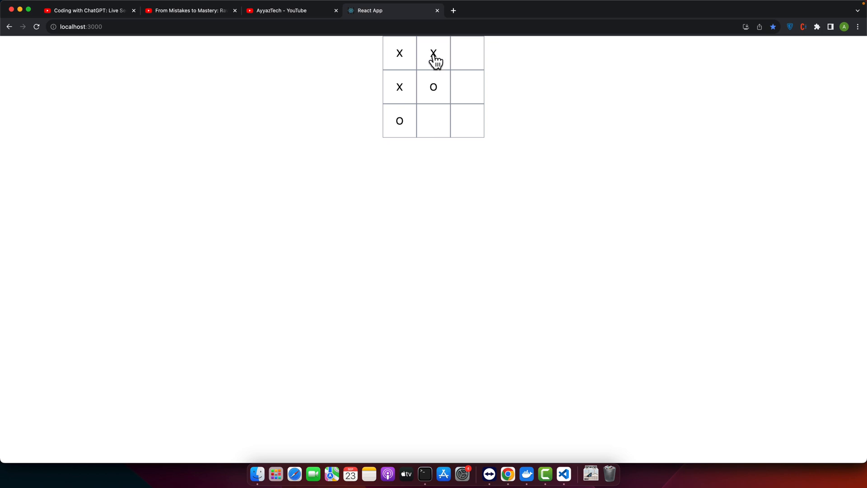
click(466, 53)
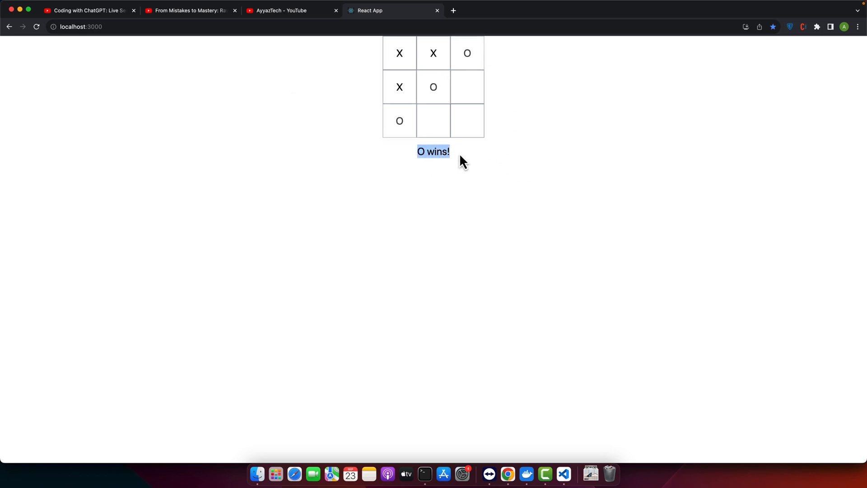
mouse_move(341, 171)
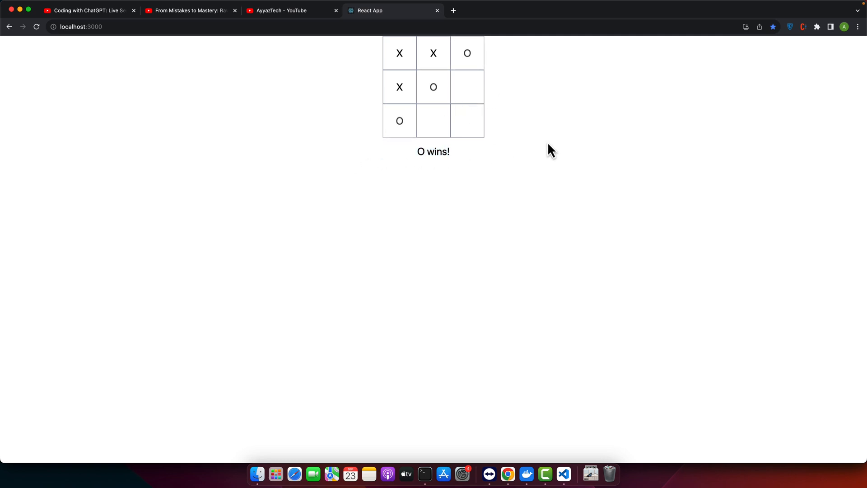
mouse_move(445, 80)
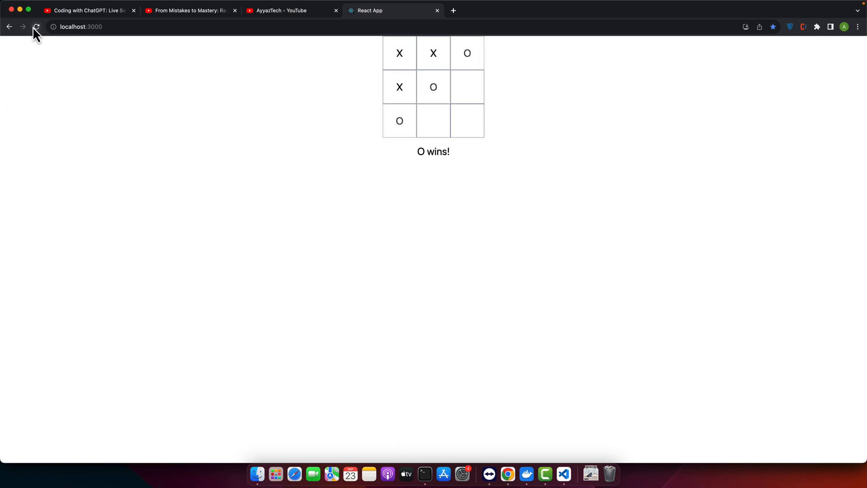
click(37, 27)
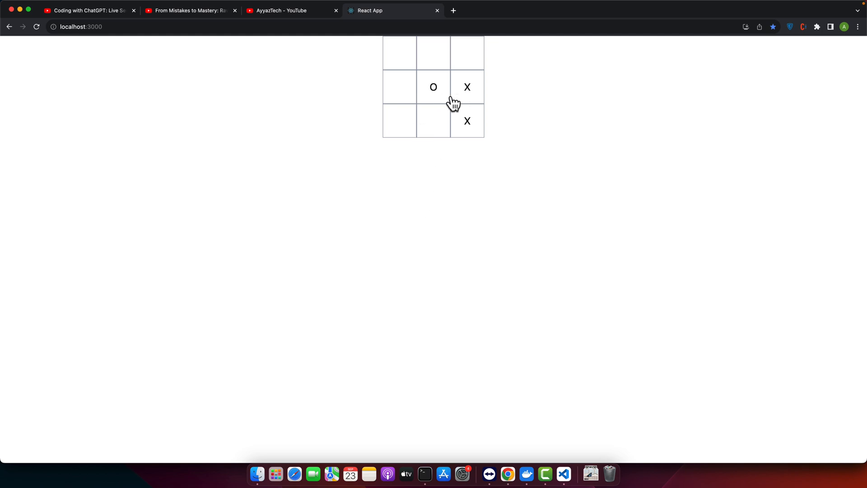
Play a new game to the last square, ending in a draw.
click(467, 53)
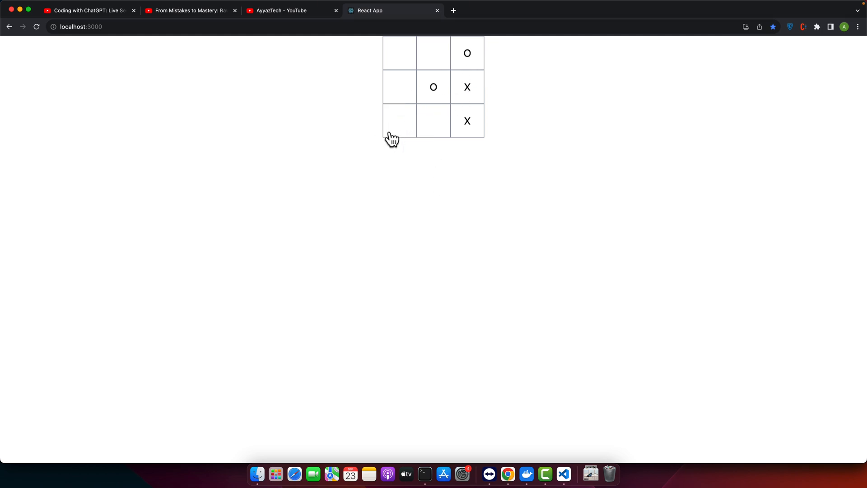
click(399, 121)
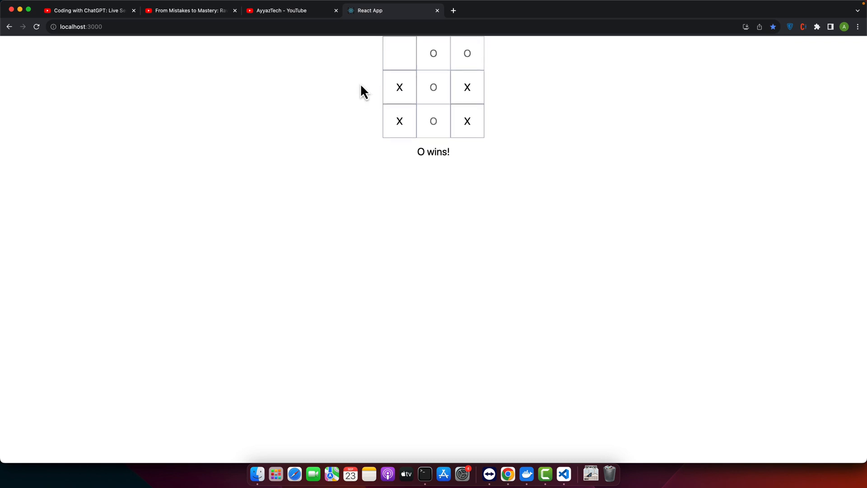
mouse_move(372, 161)
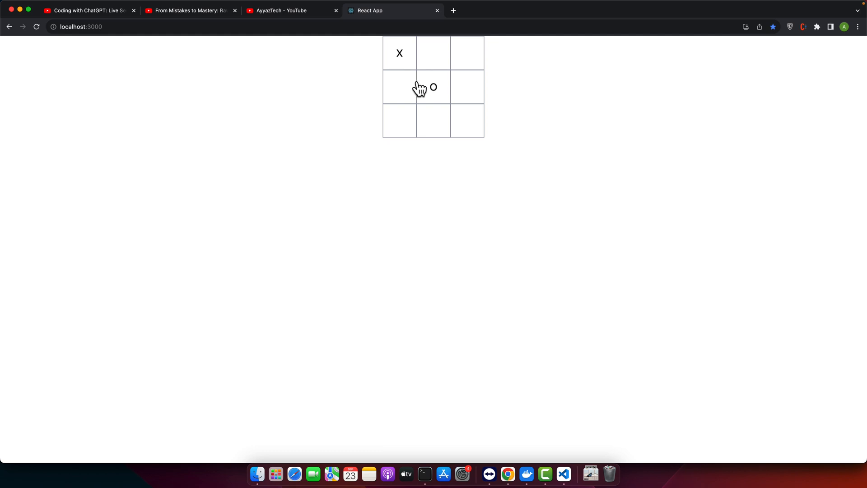
click(466, 120)
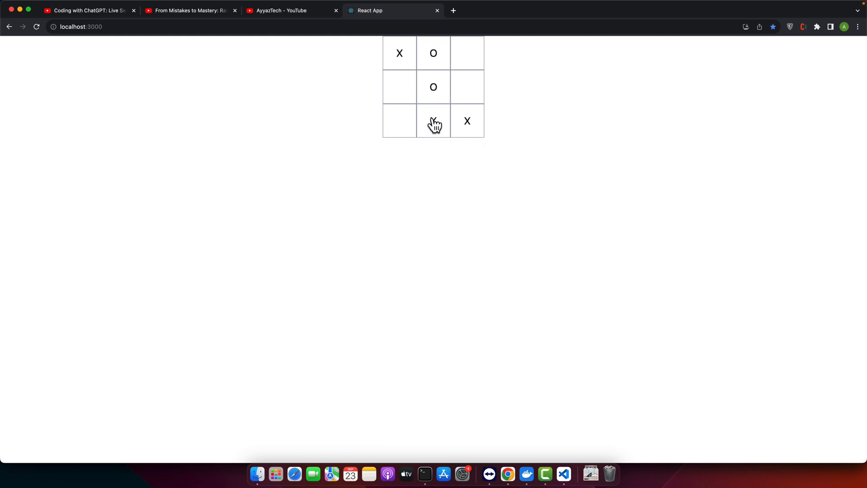
click(433, 120)
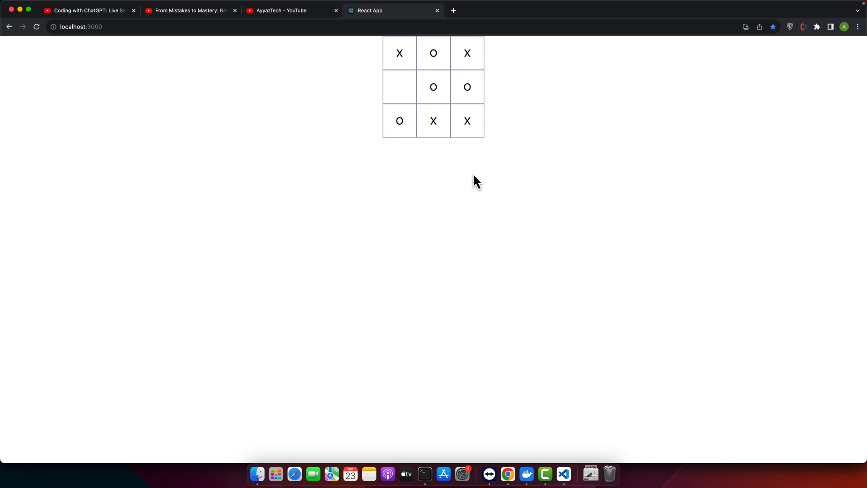
click(399, 87)
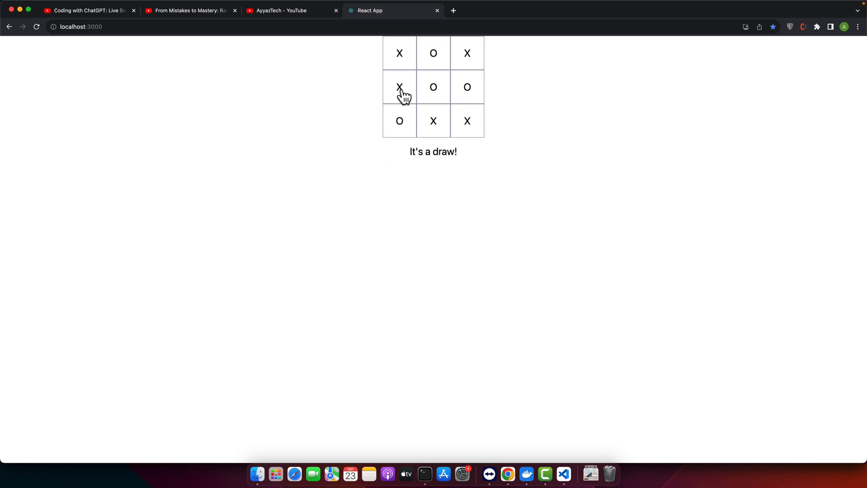
mouse_move(438, 190)
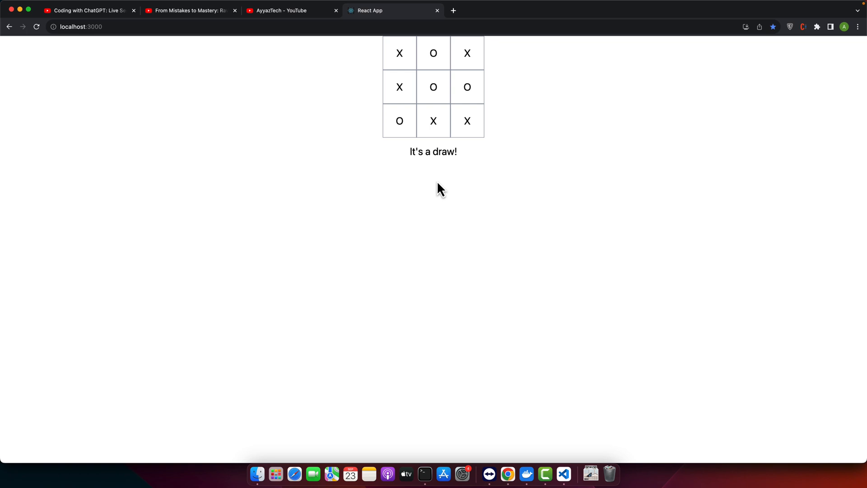
mouse_move(506, 182)
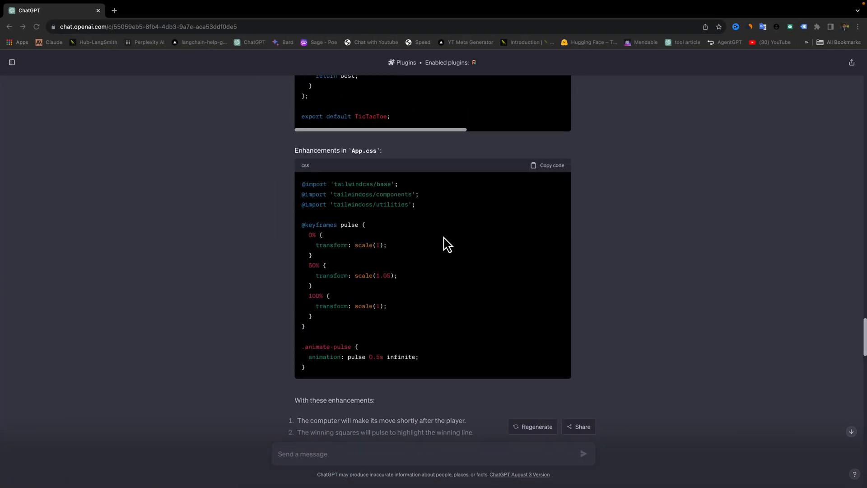
Select ChatGPT's 'Enhancements in App.css' code block with the pulse keyframes.
click(547, 165)
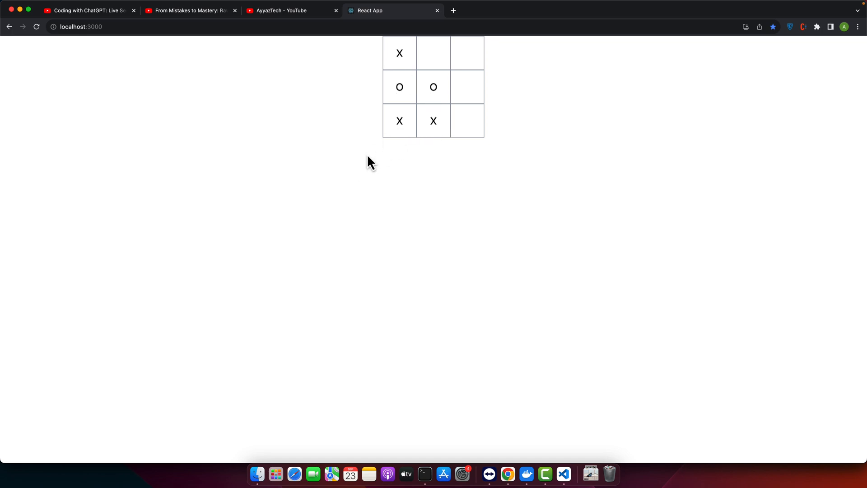
Place three X's while the computer's O completes the middle row and wins.
click(467, 86)
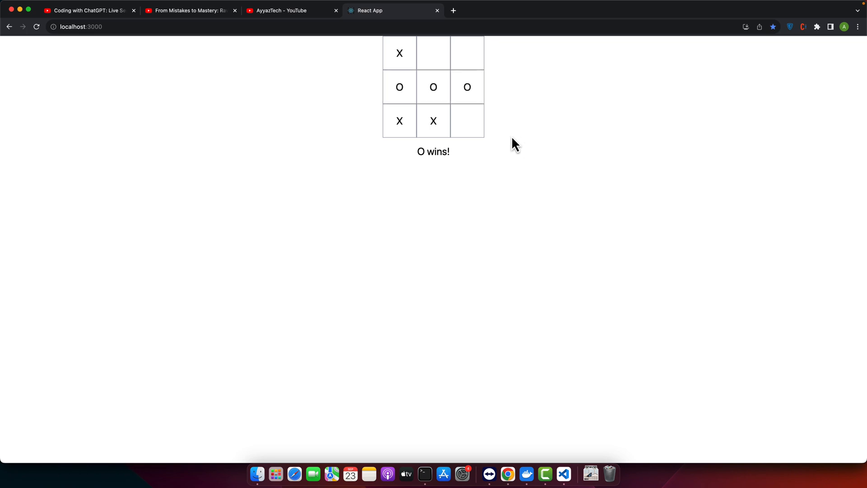
mouse_move(310, 54)
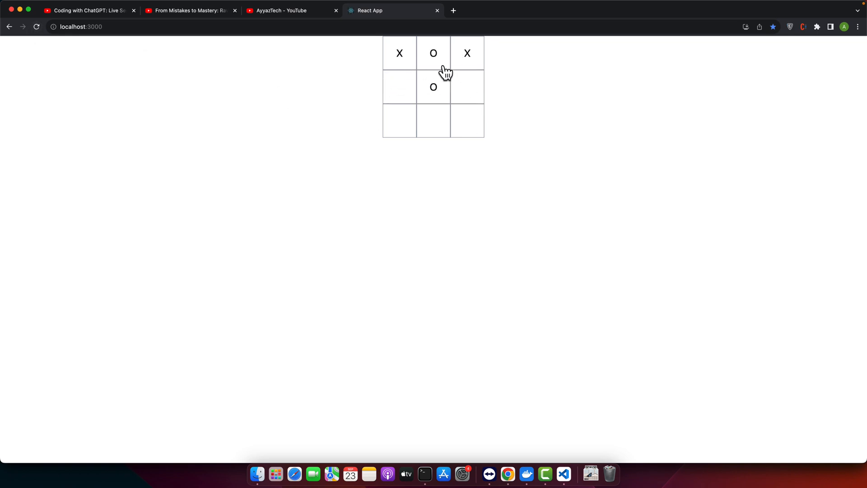
click(399, 121)
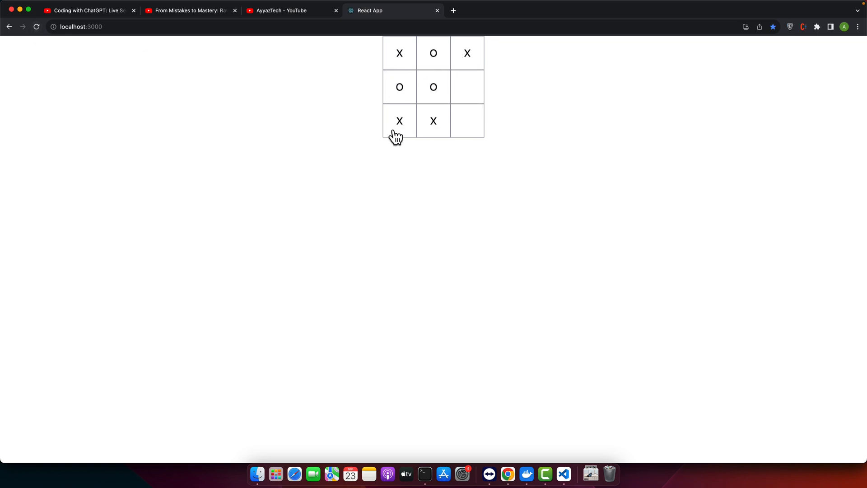
click(467, 87)
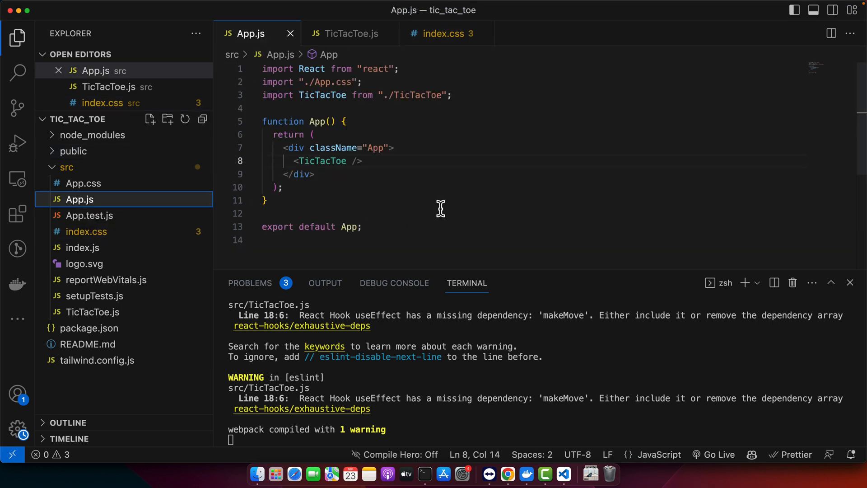
click(350, 33)
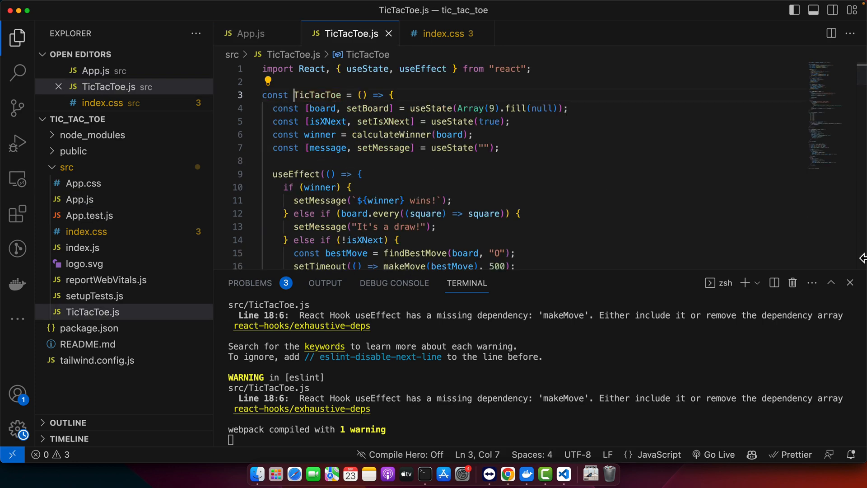
scroll(down, 3)
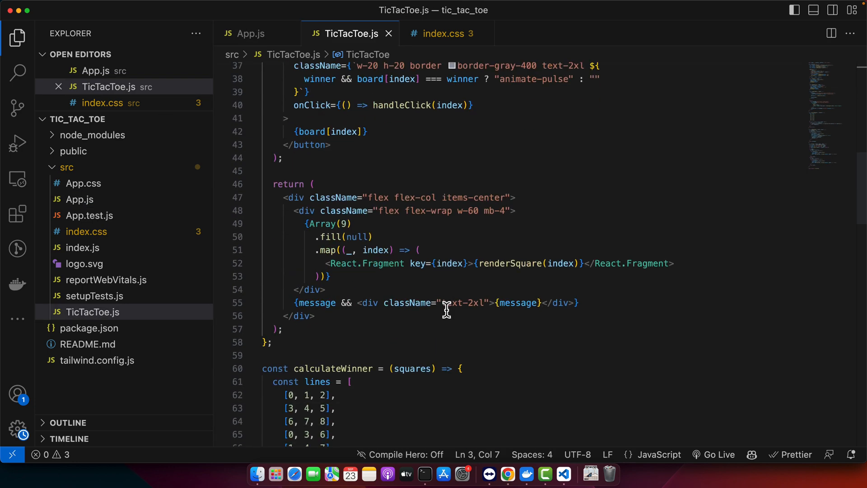
scroll(down, 3)
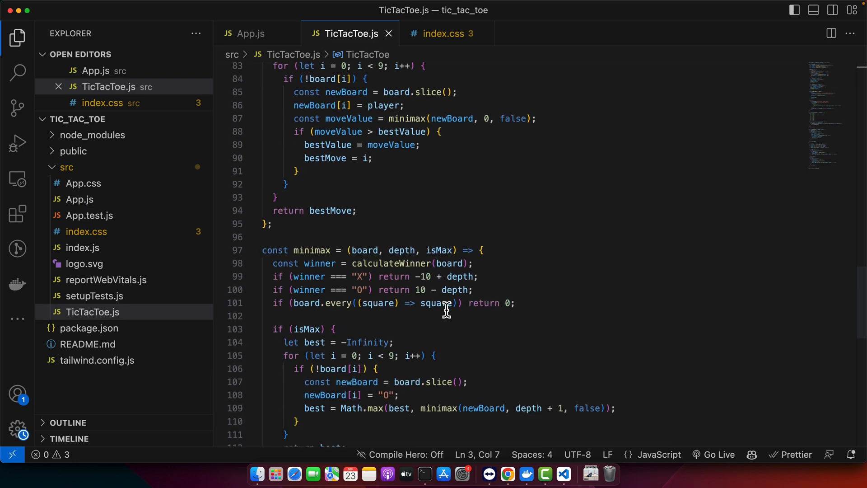
scroll(up, 3)
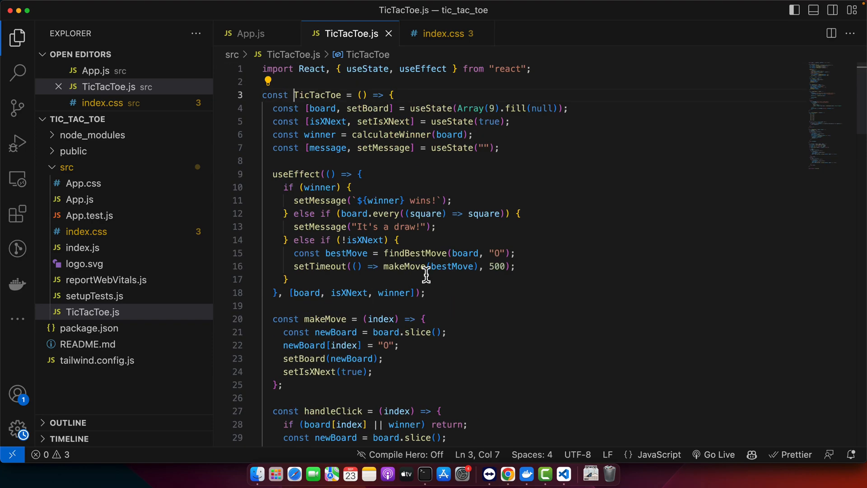
mouse_move(445, 108)
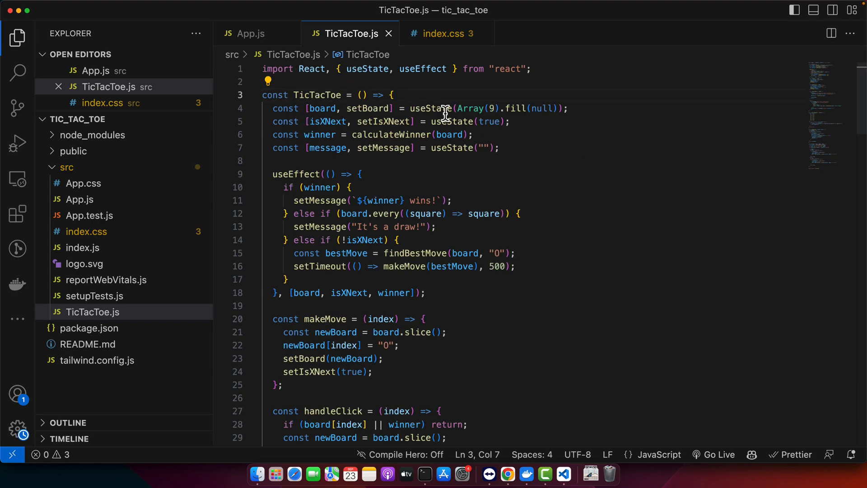
double_click(322, 108)
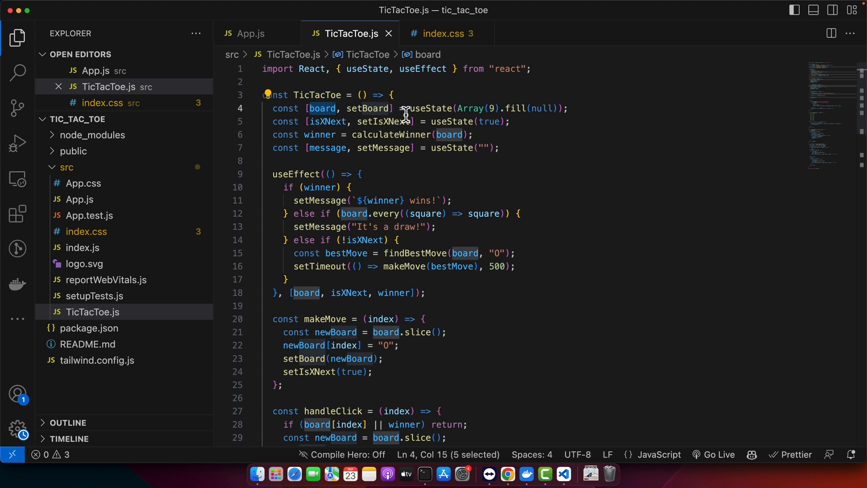
double_click(327, 121)
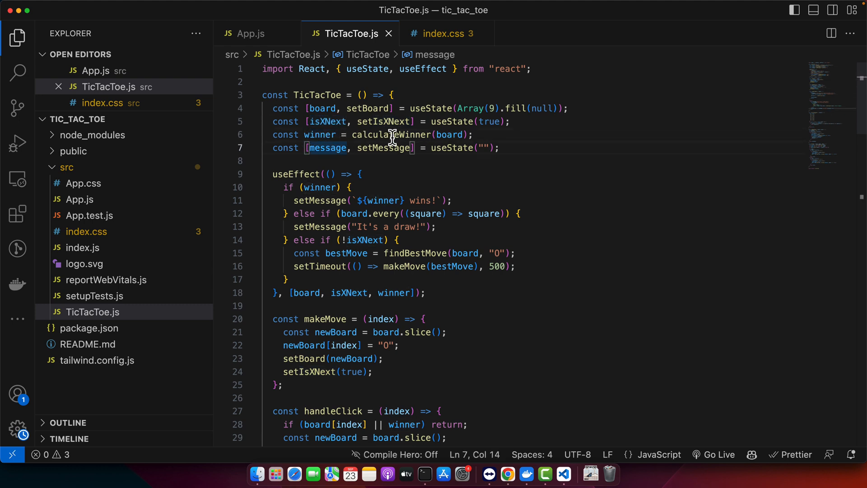
double_click(391, 134)
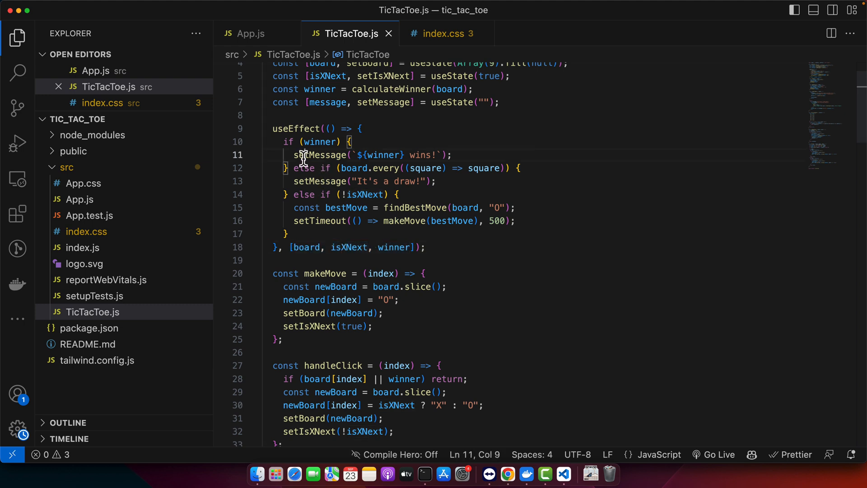
double_click(319, 181)
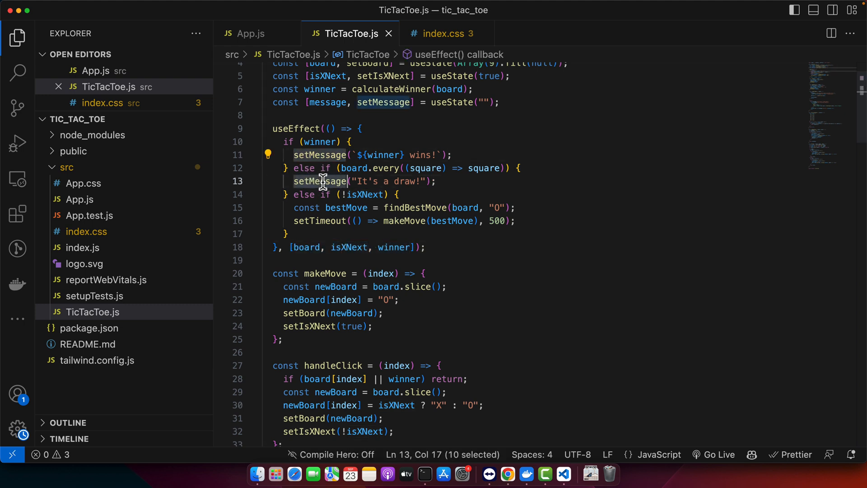
click(353, 181)
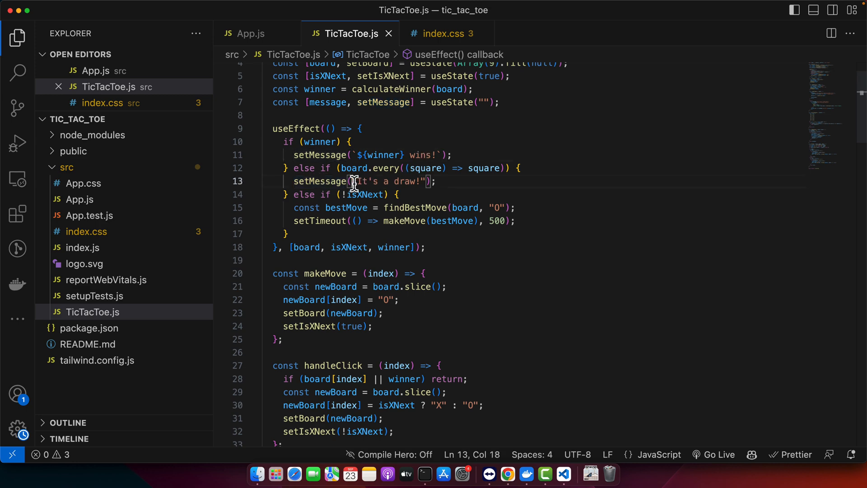
scroll(down, 3)
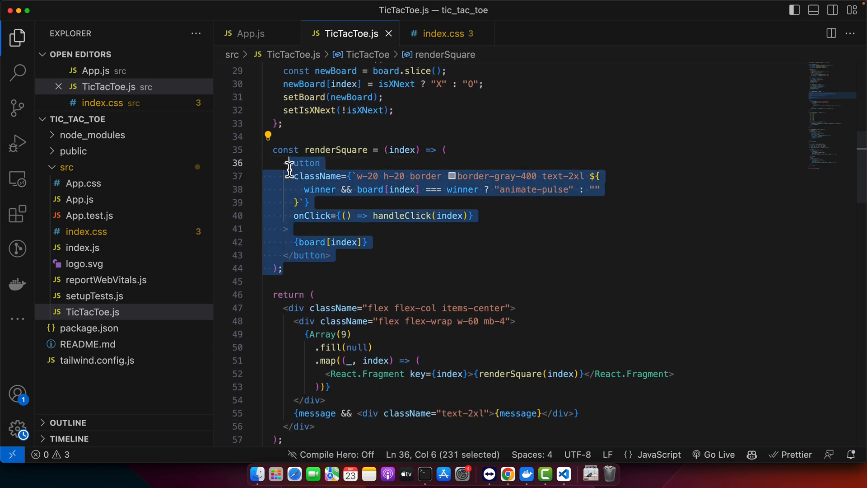
scroll(down, 3)
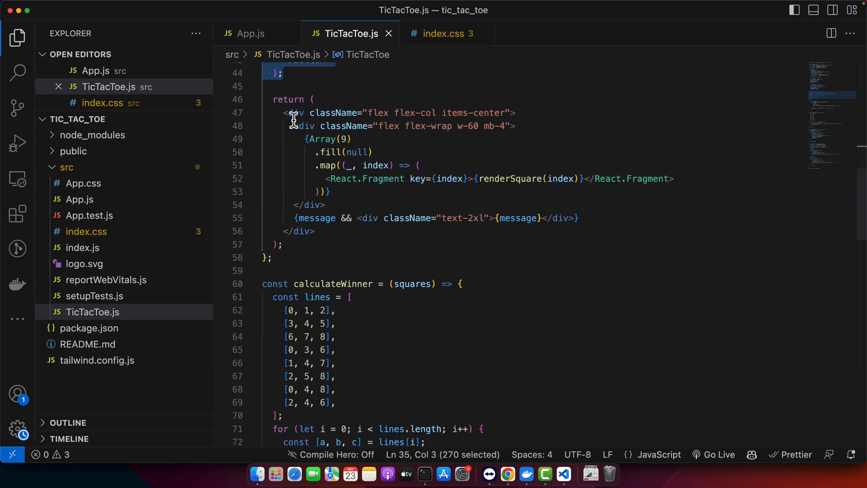
drag(292, 113, 315, 231)
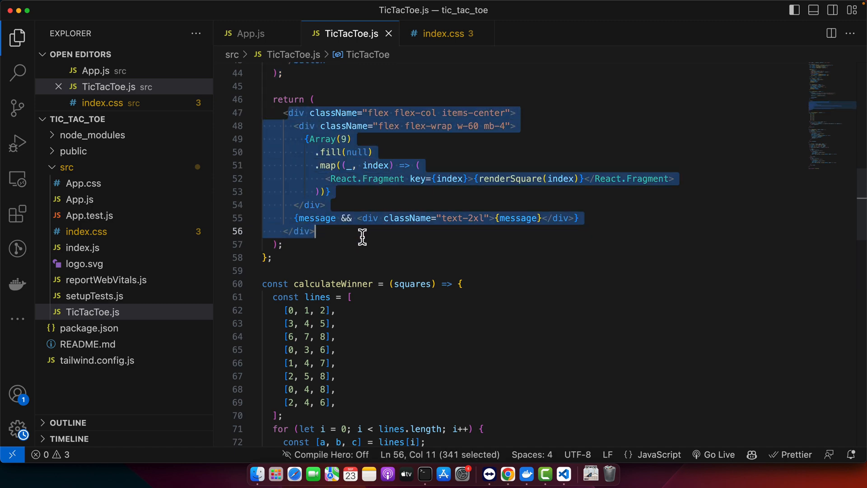
mouse_move(319, 136)
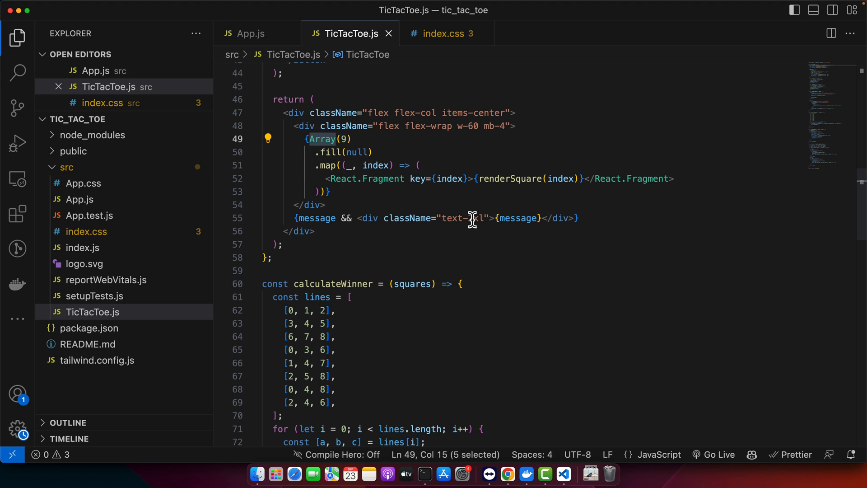
scroll(down, 3)
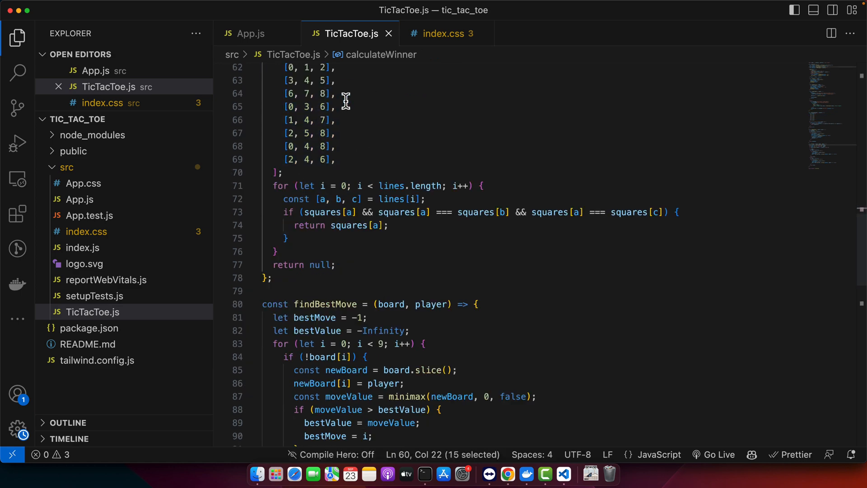
scroll(down, 3)
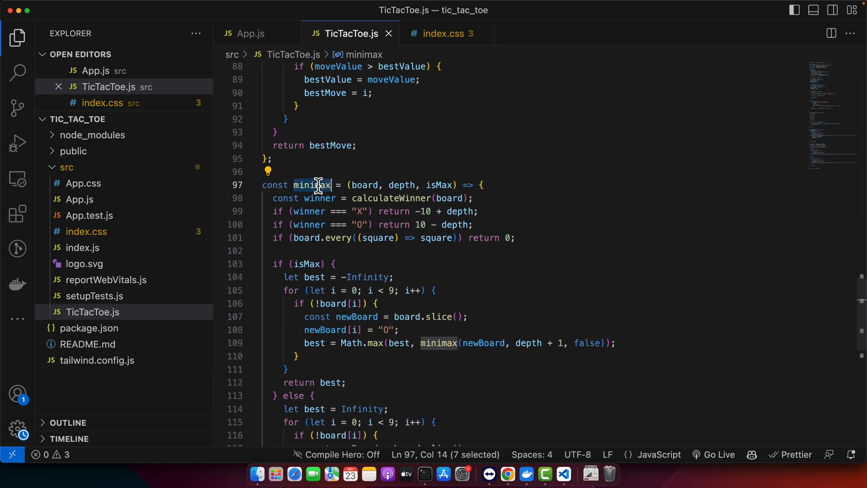
scroll(down, 3)
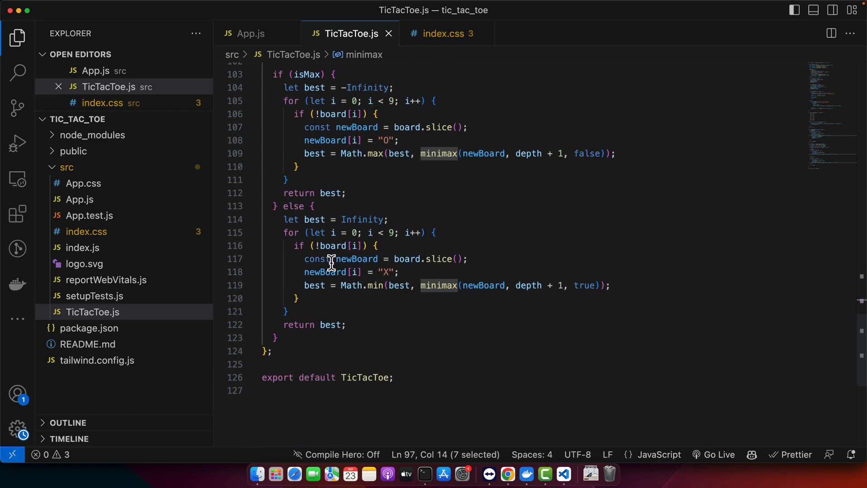
scroll(up, 3)
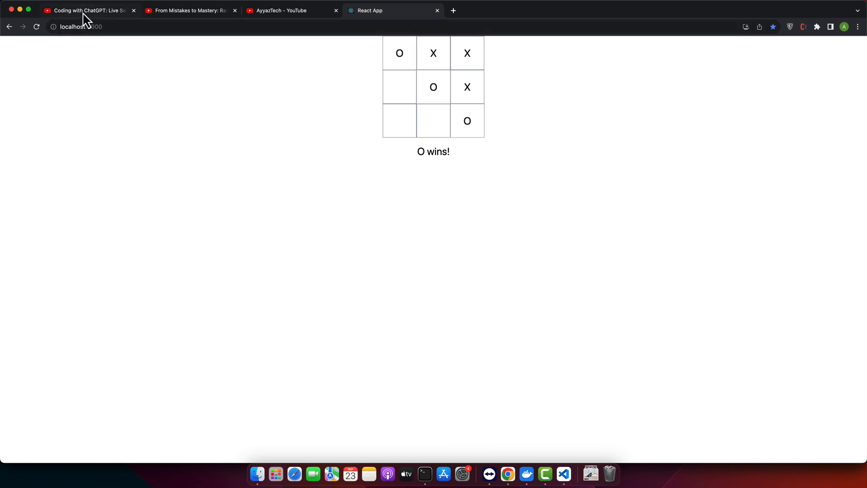
Move from the playlist tab to the AyyazTech channel and scroll its Tailwind and Angular videos.
click(90, 10)
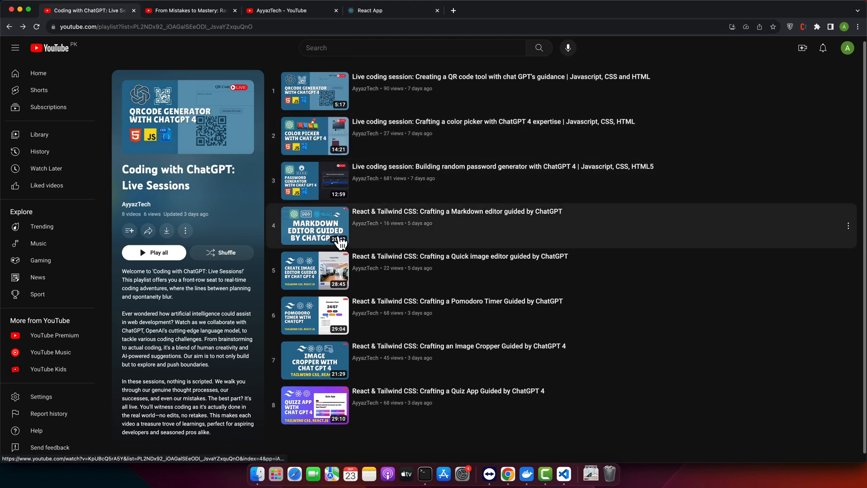
scroll(down, 3)
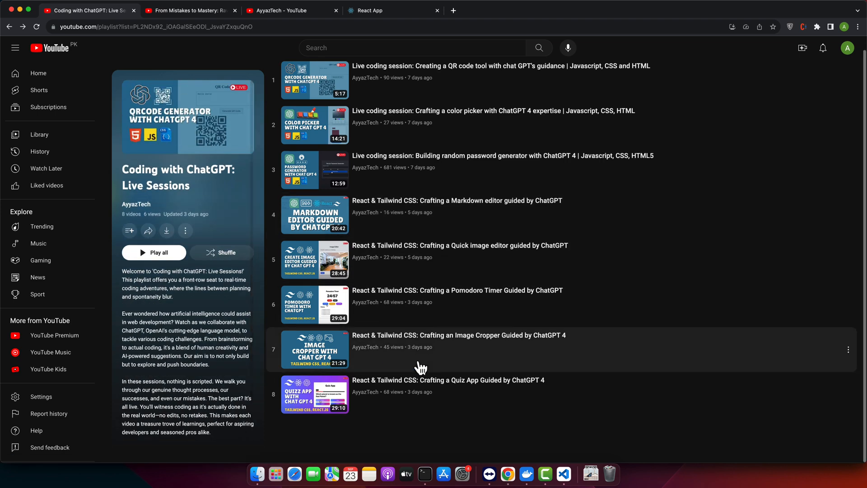
click(191, 11)
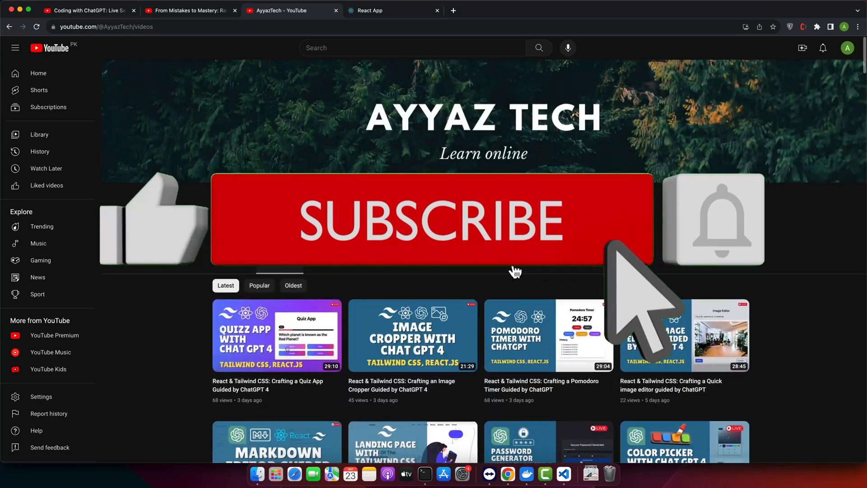
scroll(down, 3)
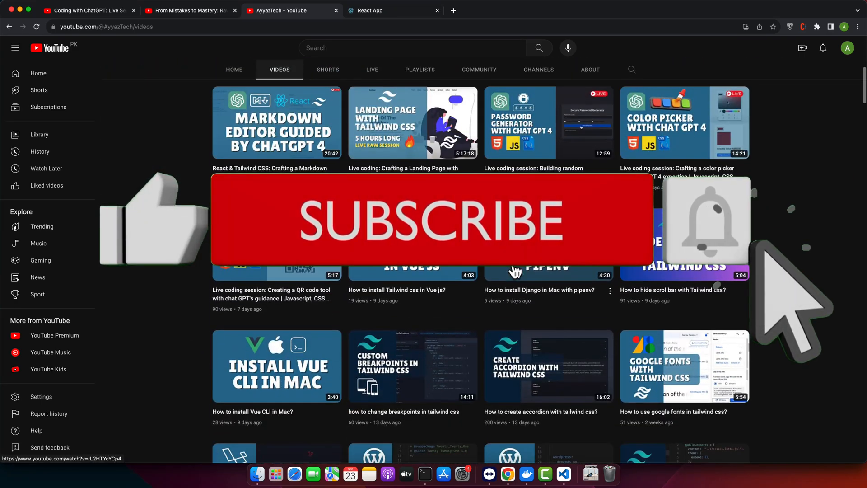
scroll(down, 3)
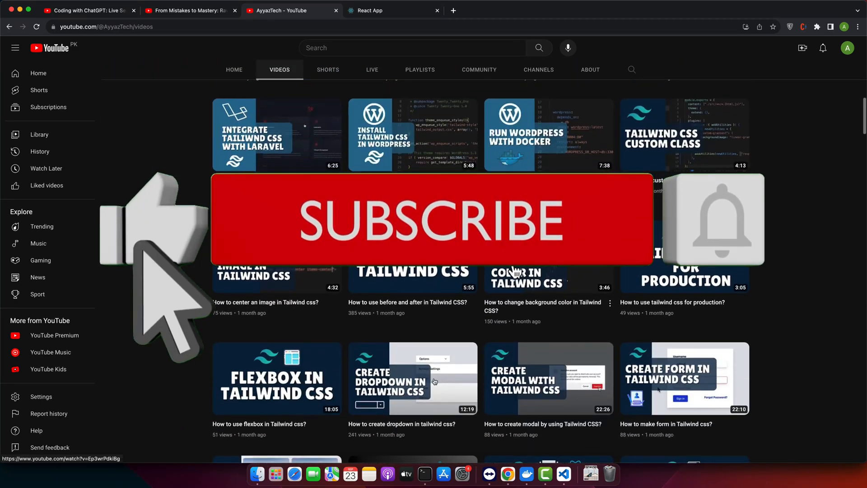
scroll(down, 3)
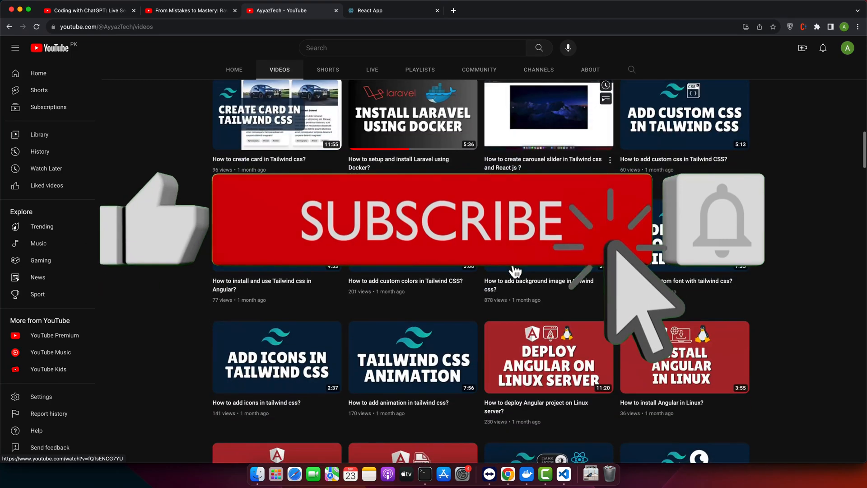
scroll(down, 3)
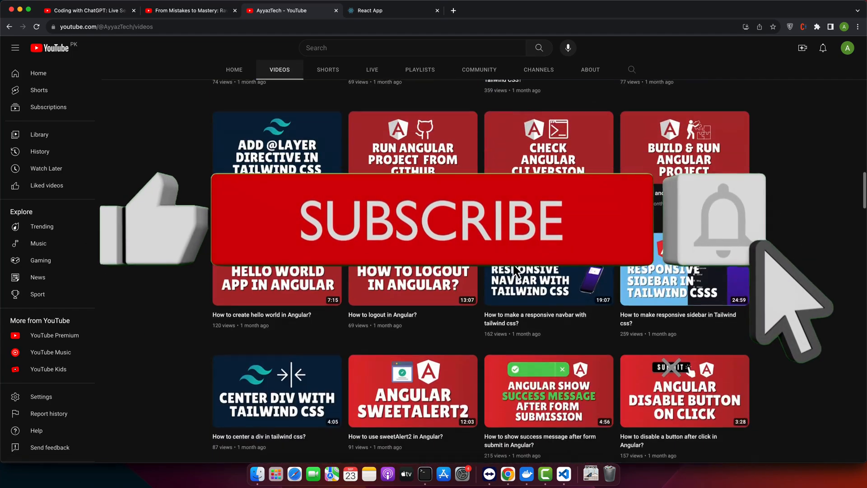
scroll(down, 3)
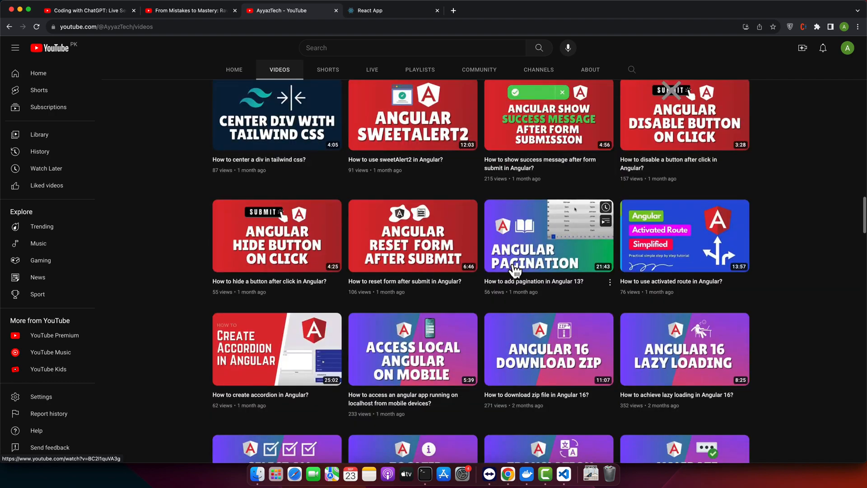
scroll(down, 3)
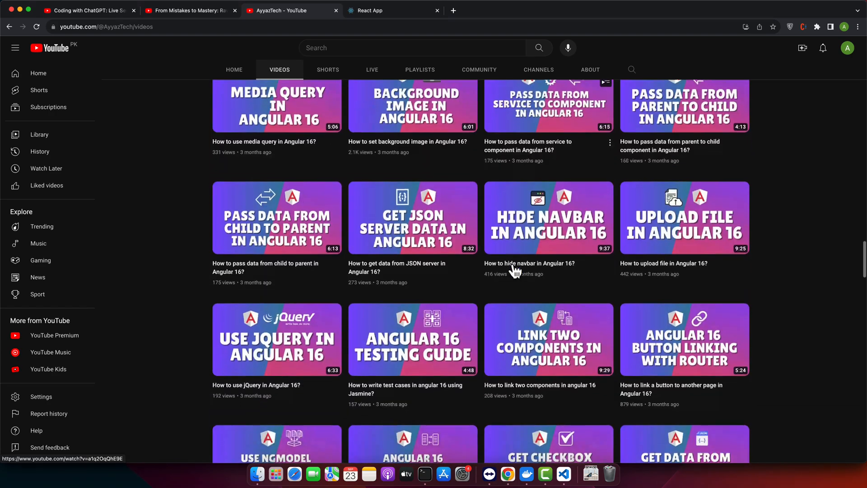